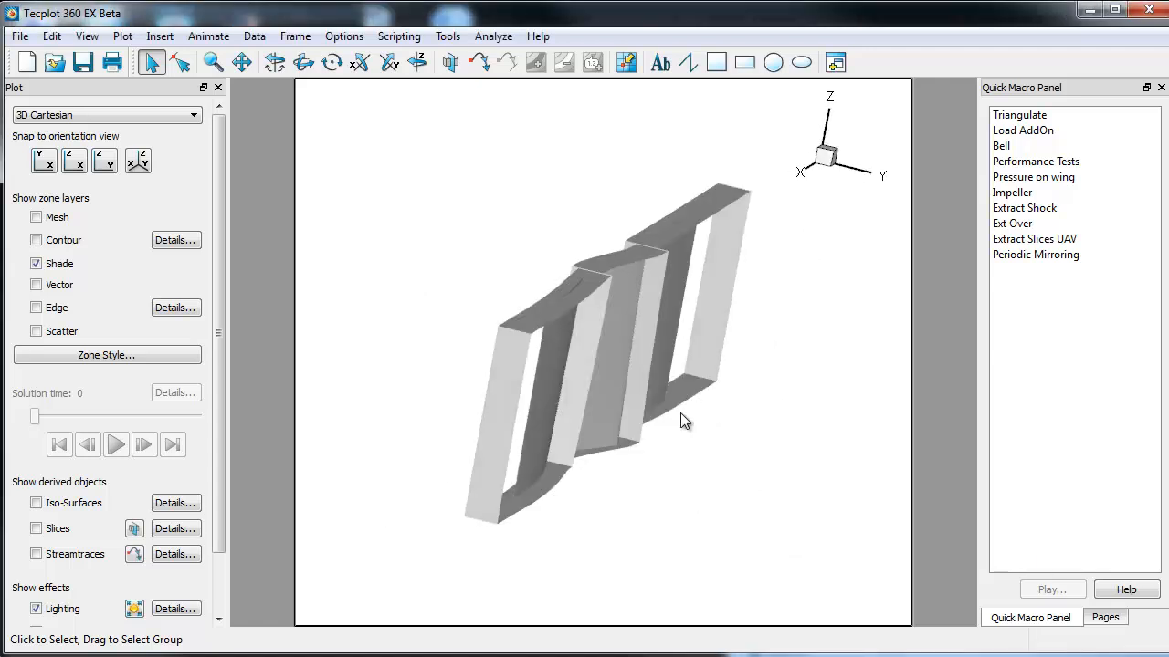
# Rotate the single blade-passage model through several orientations, then reach for the Data menu.
pyautogui.moveTo(685, 420); pyautogui.dragTo(584, 369)
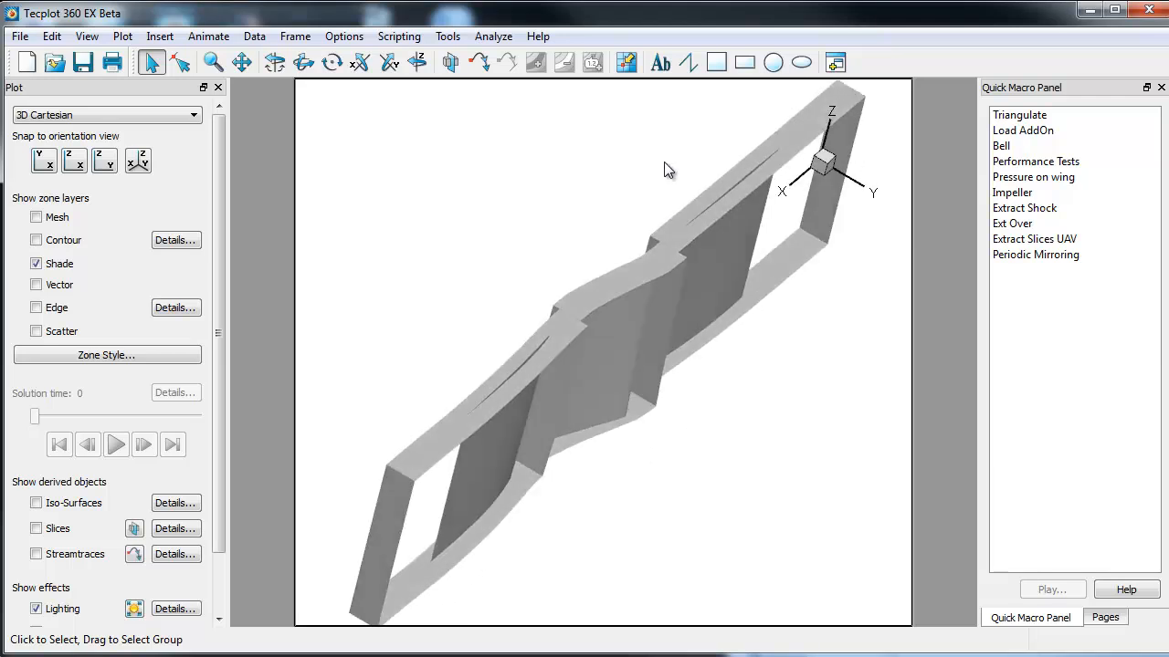
pyautogui.moveTo(668, 170); pyautogui.dragTo(873, 402)
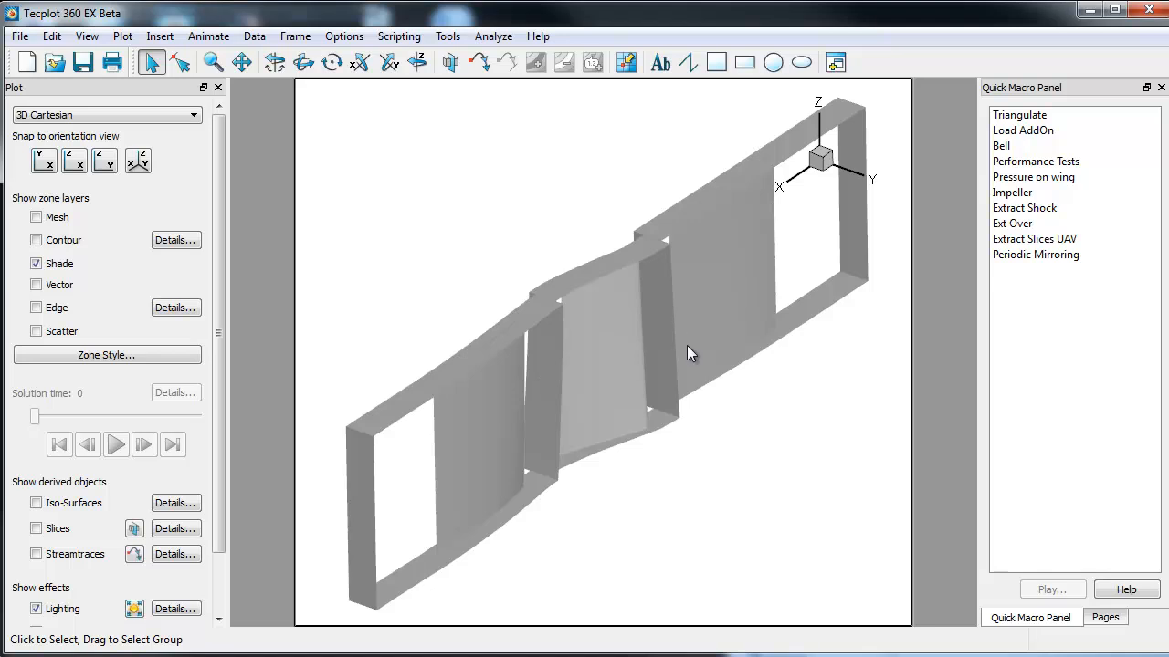
pyautogui.moveTo(690, 355); pyautogui.dragTo(698, 431)
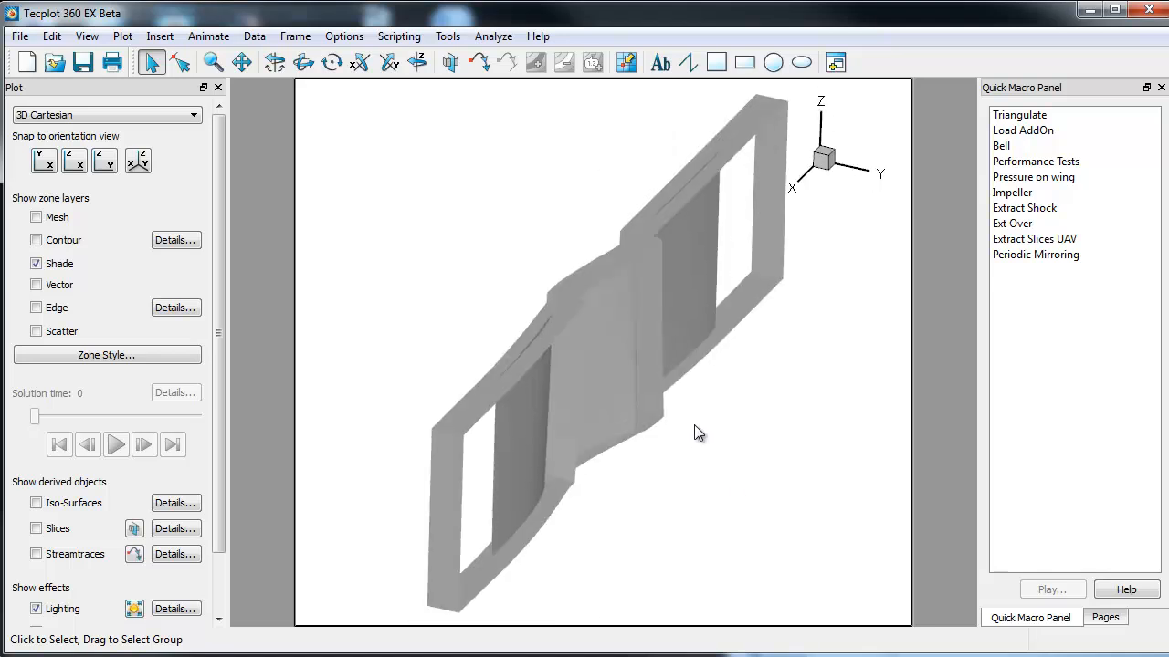
pyautogui.click(254, 37)
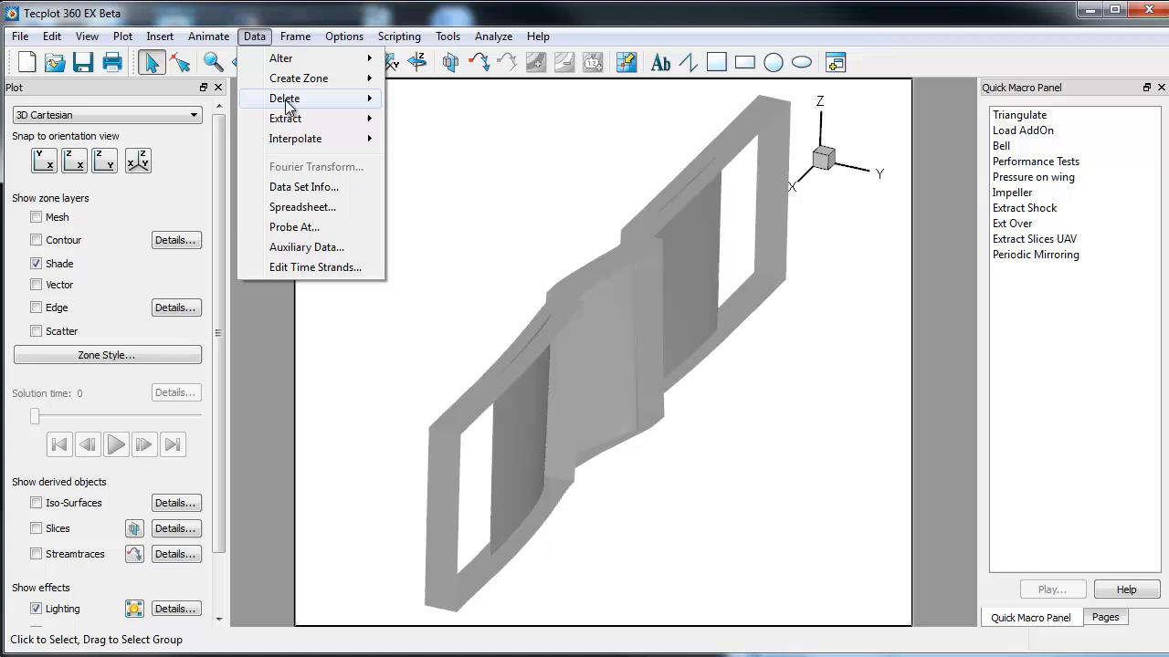
pyautogui.click(303, 186)
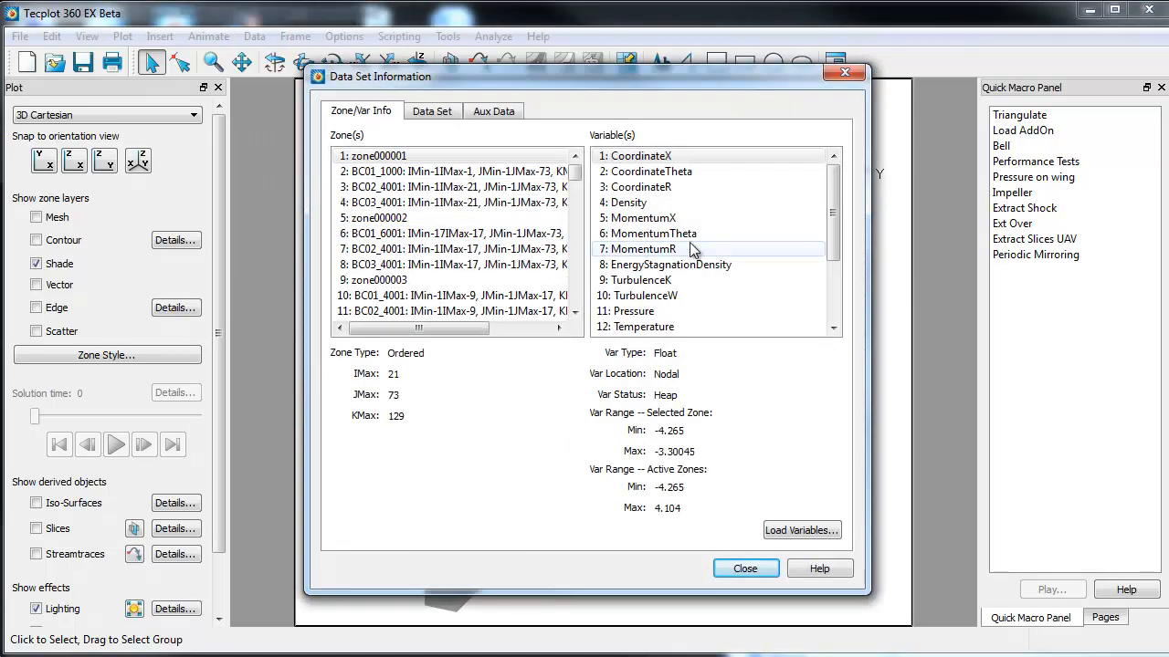
pyautogui.click(639, 155)
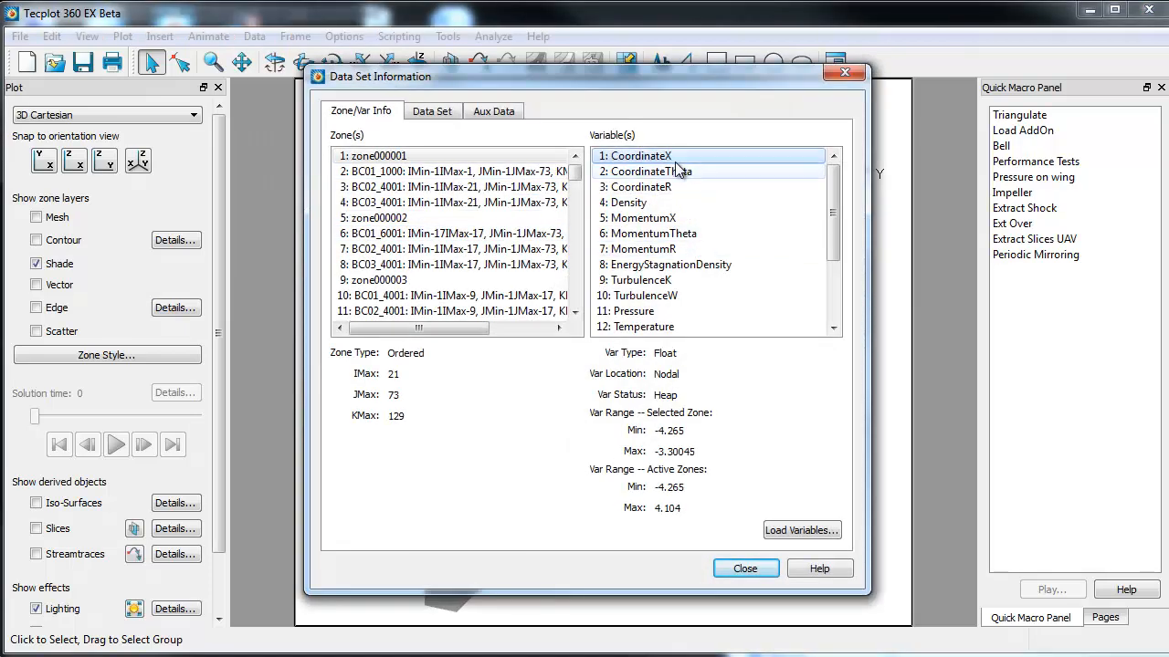
pyautogui.click(641, 186)
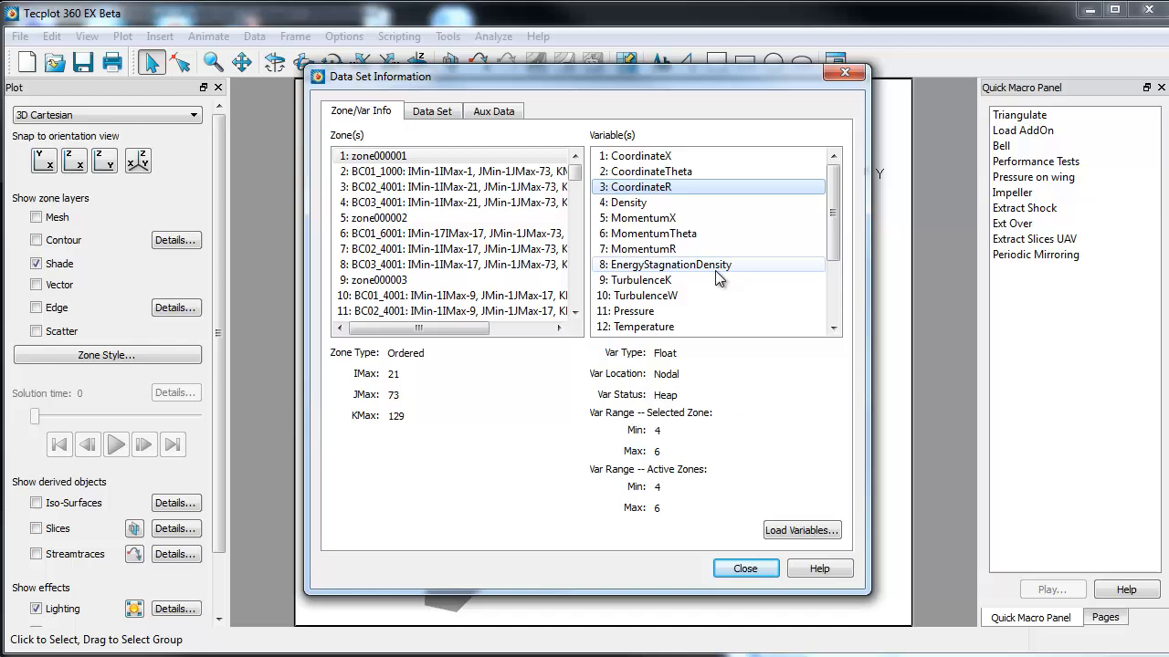
pyautogui.scroll(-3)
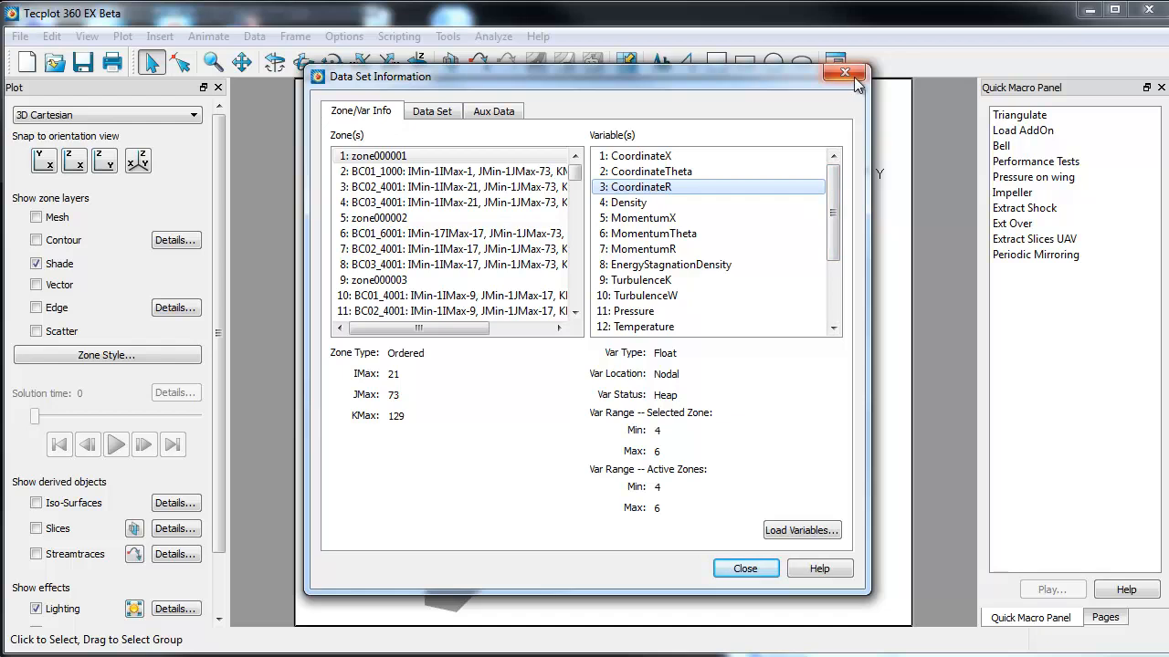
pyautogui.click(843, 73)
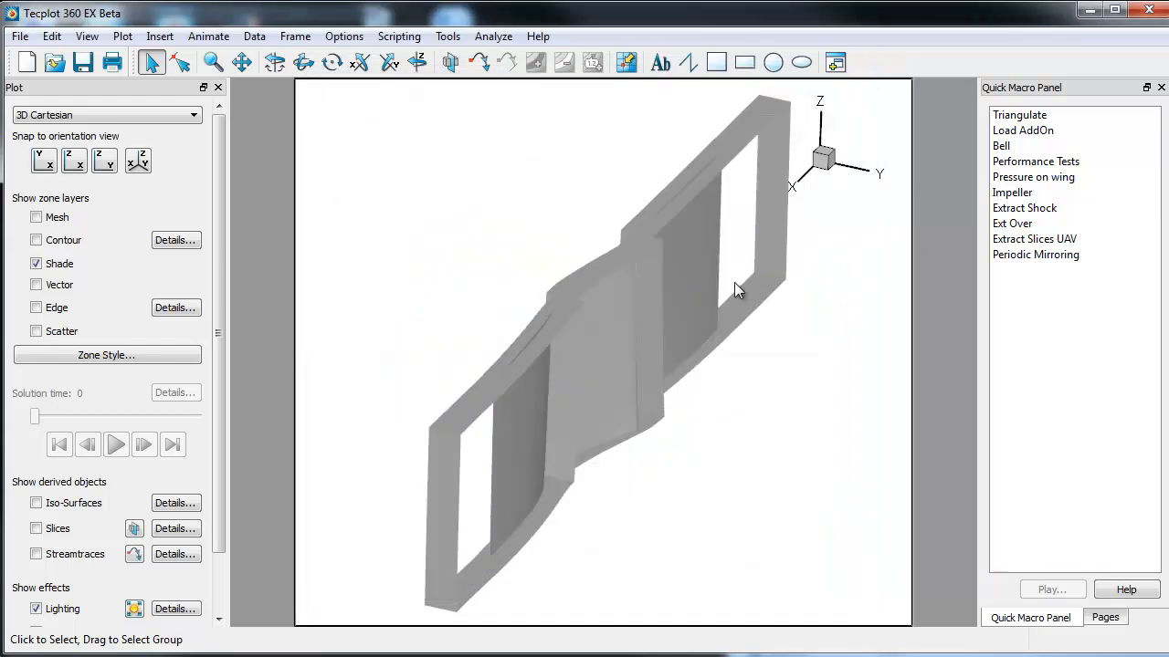
# Apply the TPMCR2 user-defined language to DupAndRotate.mcr for Tecplot macro highlighting.
pyautogui.moveTo(738, 290); pyautogui.dragTo(802, 186)
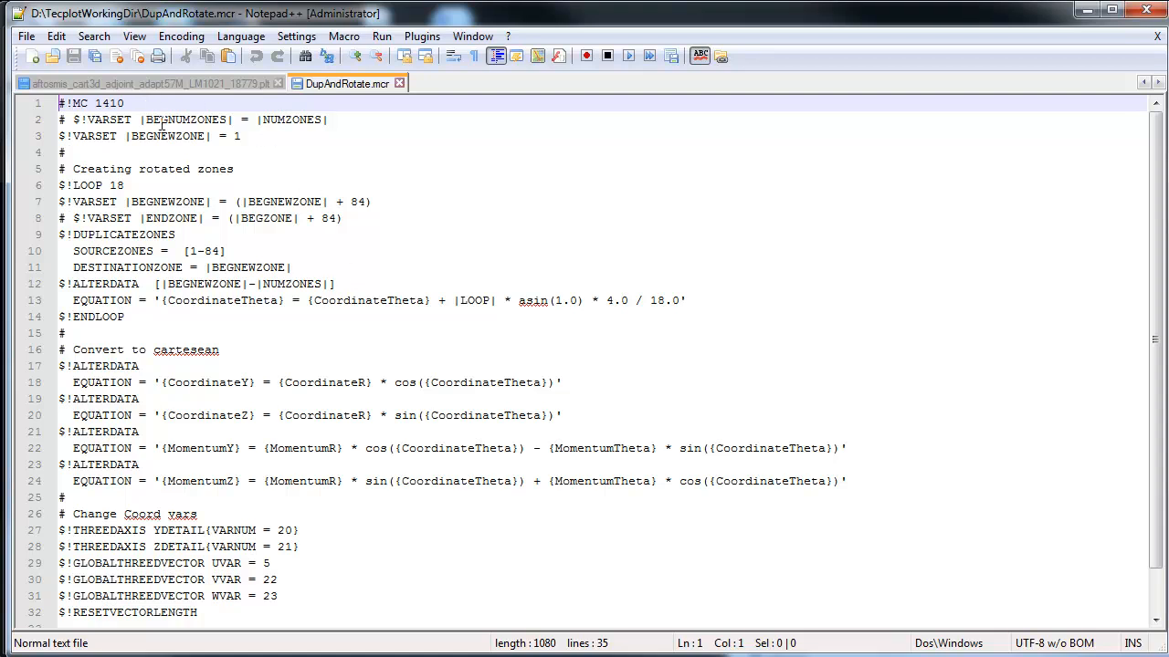
pyautogui.moveTo(382, 36)
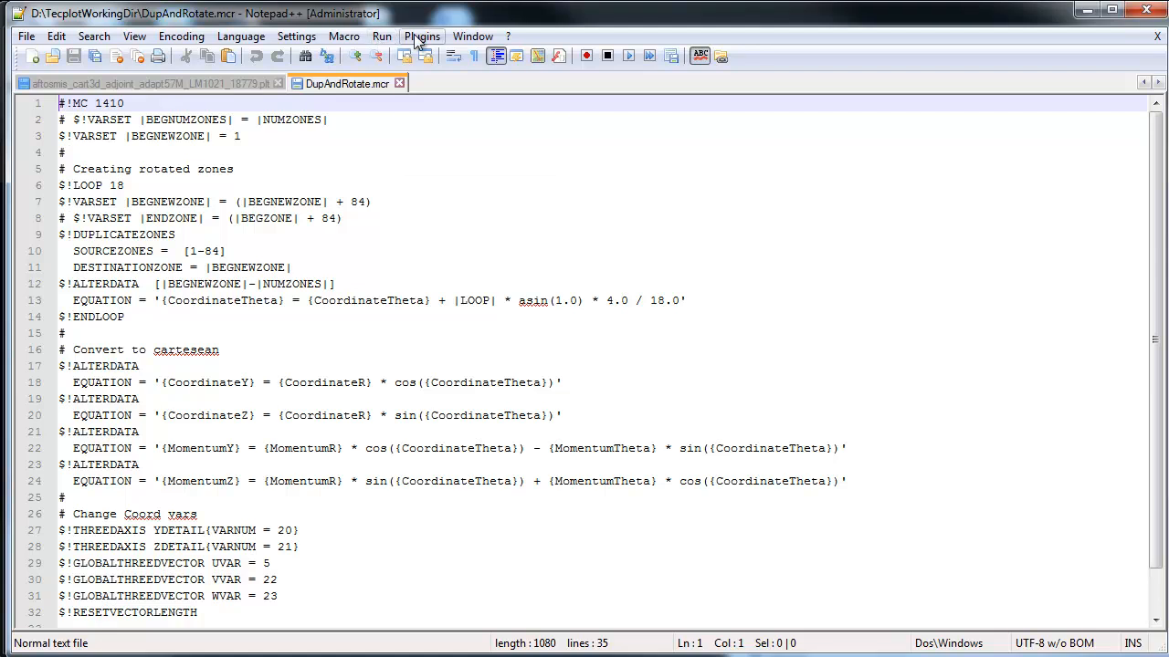
pyautogui.click(241, 36)
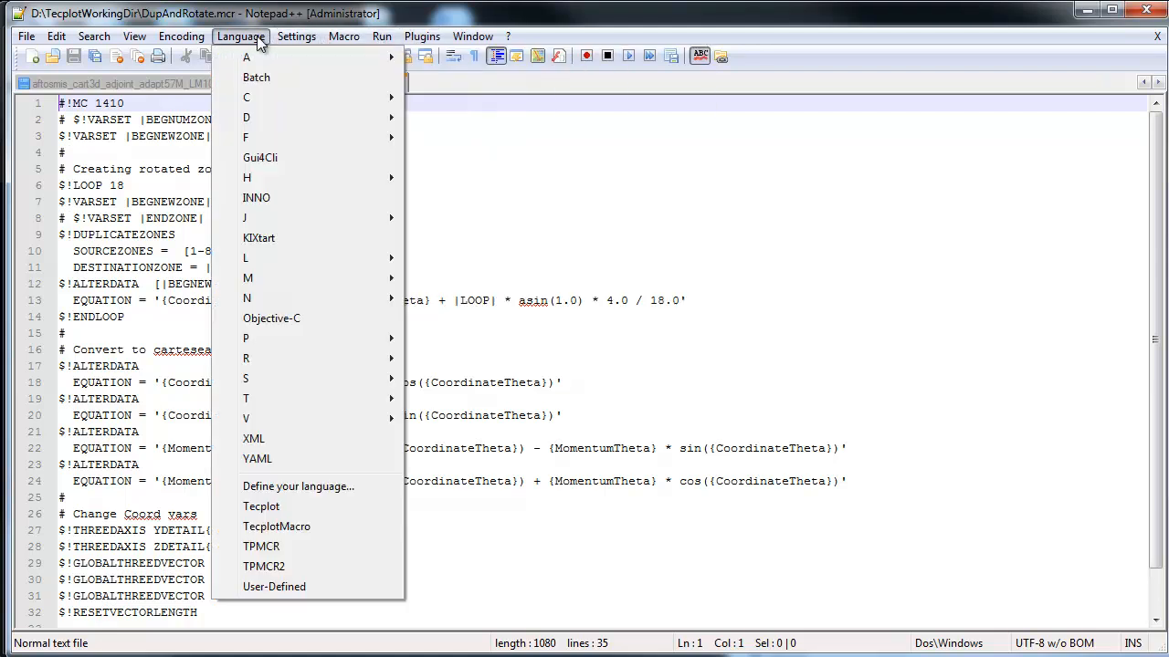
pyautogui.click(261, 566)
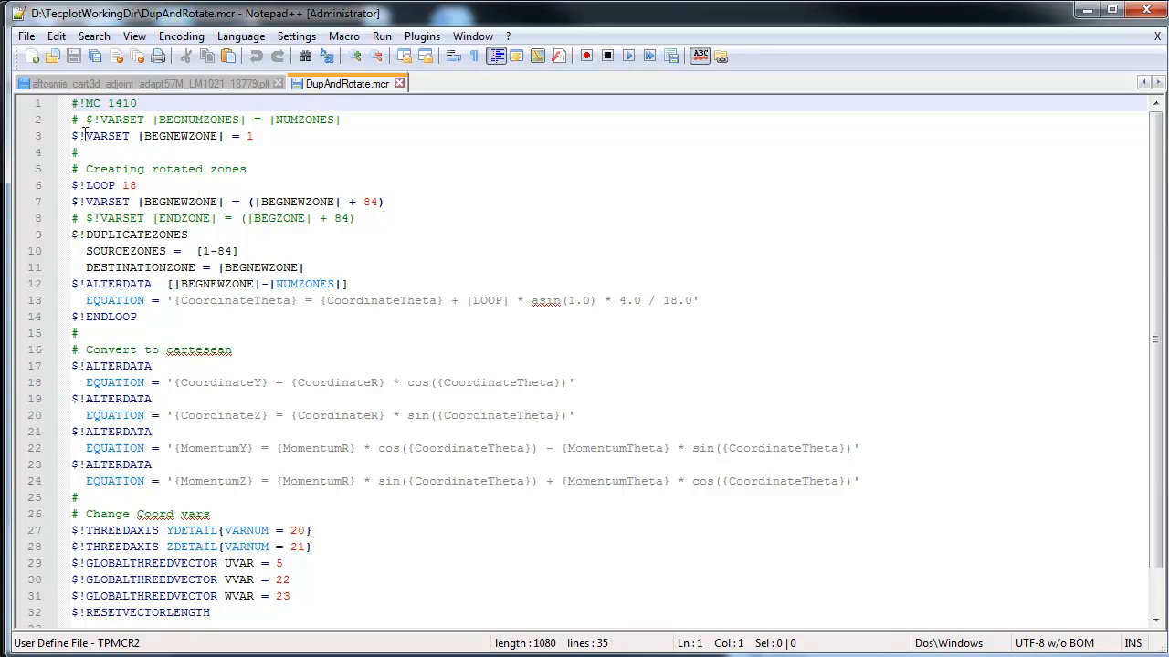
pyautogui.click(230, 135)
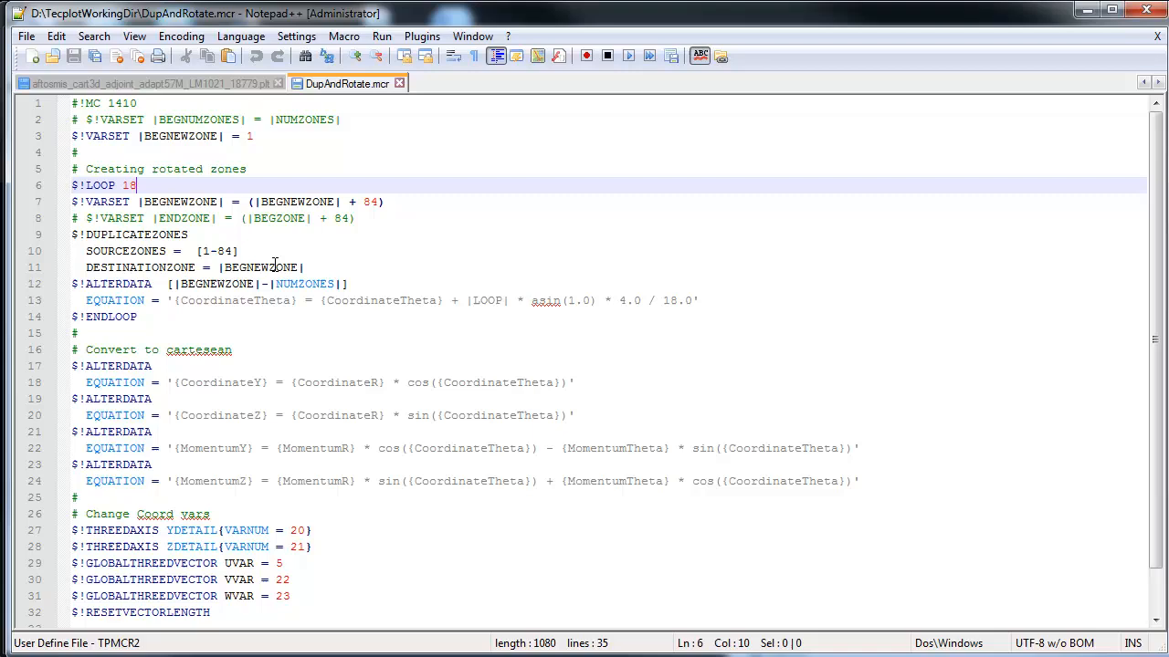
pyautogui.moveTo(321, 236)
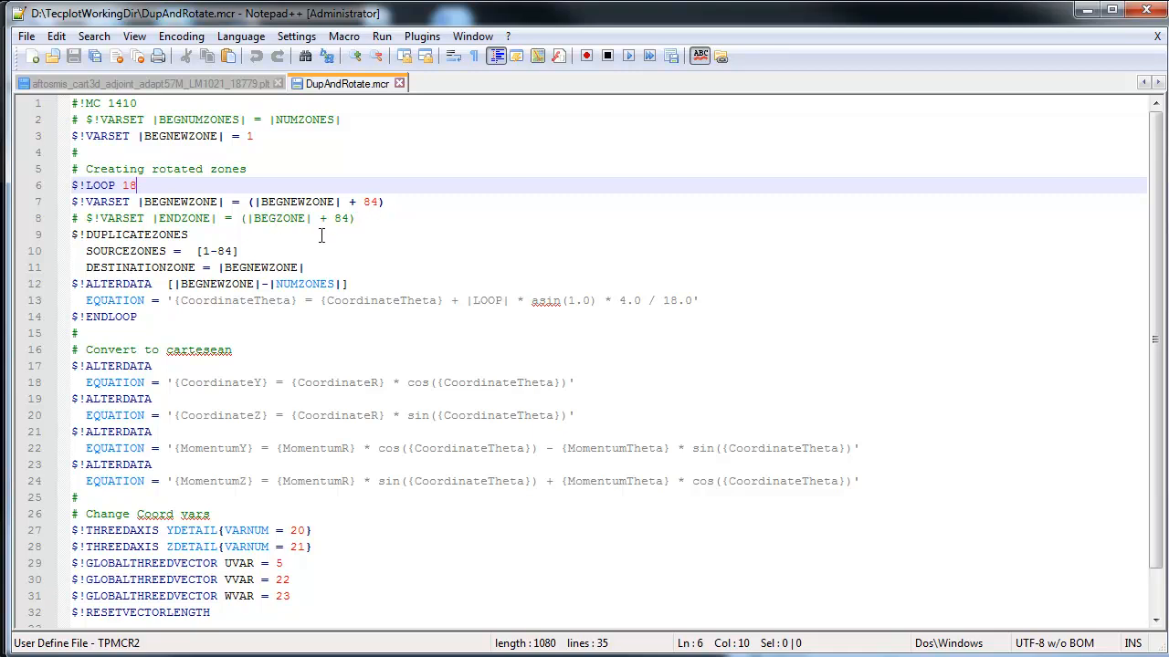
pyautogui.moveTo(244, 275)
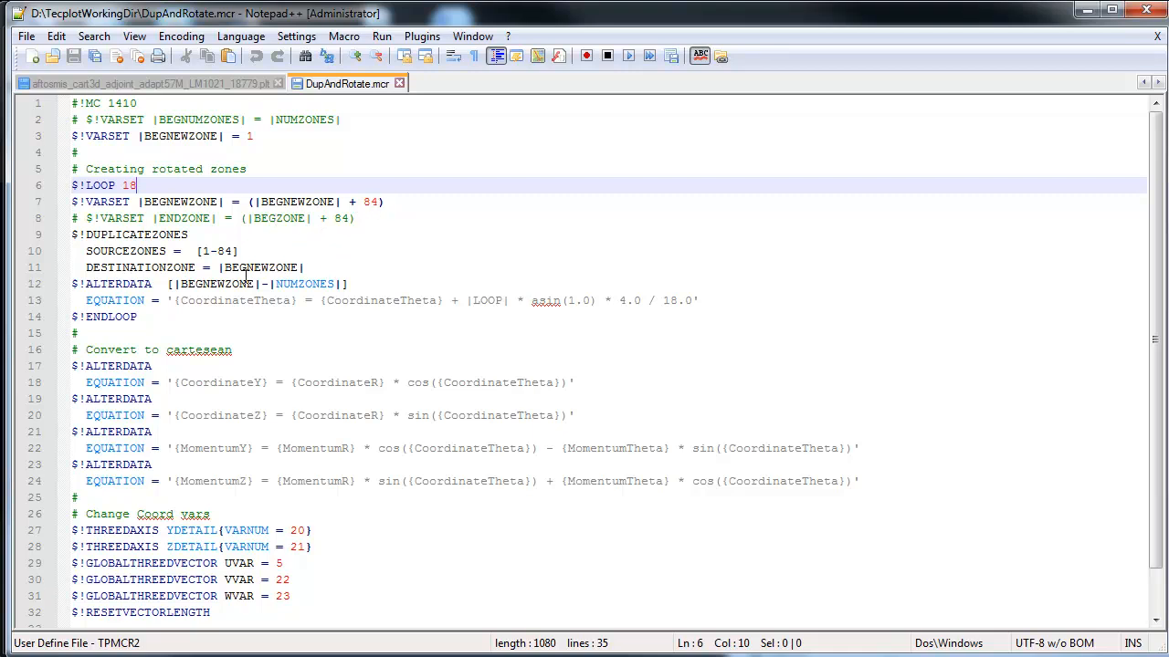
pyautogui.moveTo(109, 289)
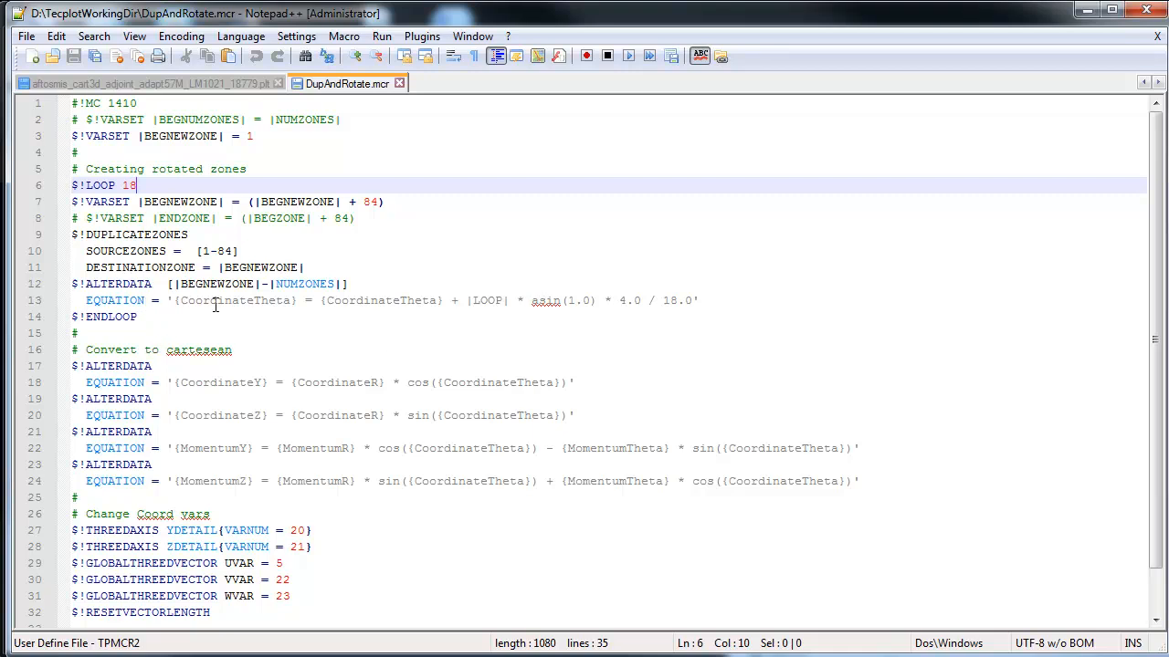
pyautogui.moveTo(349, 311)
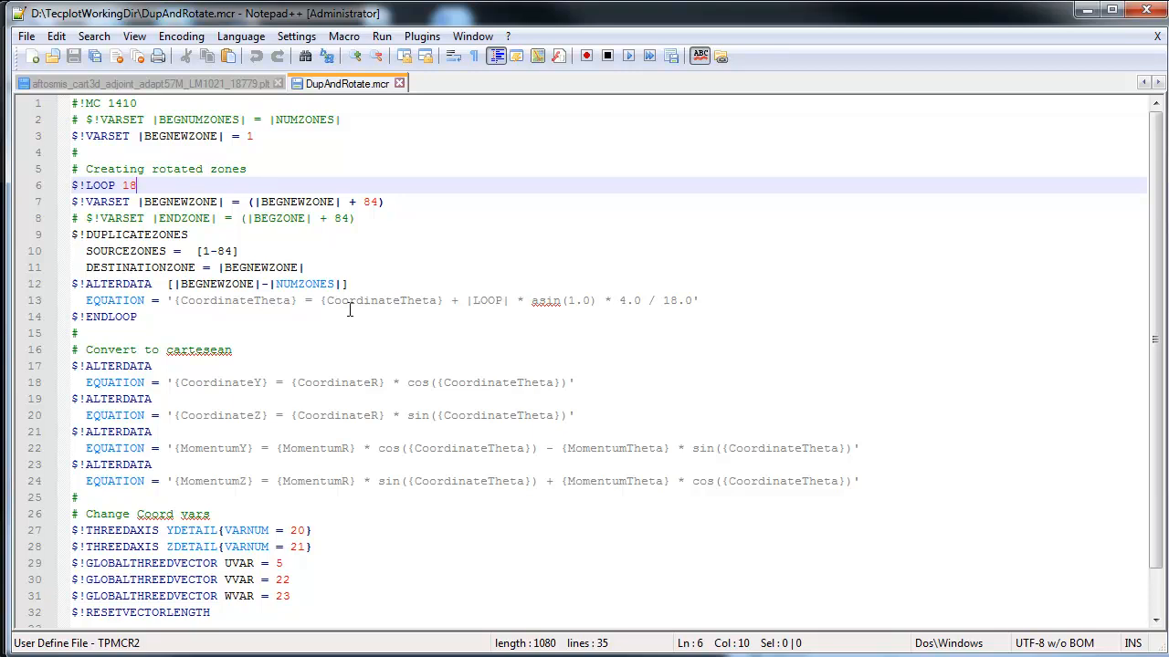
pyautogui.moveTo(497, 311)
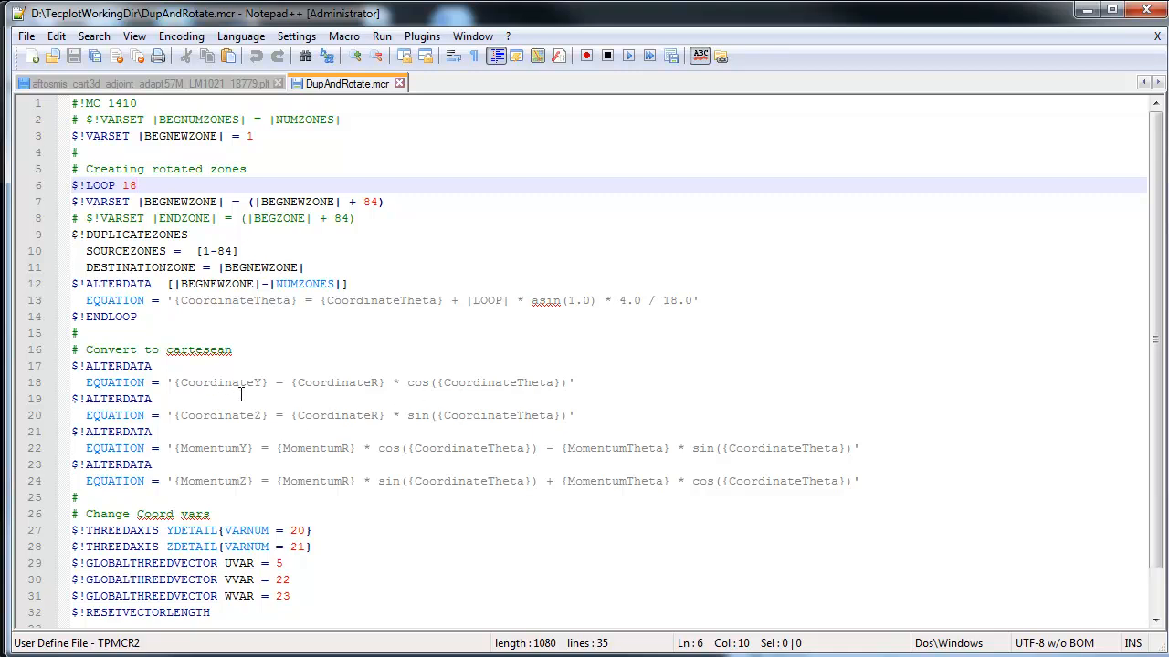
pyautogui.moveTo(248, 388)
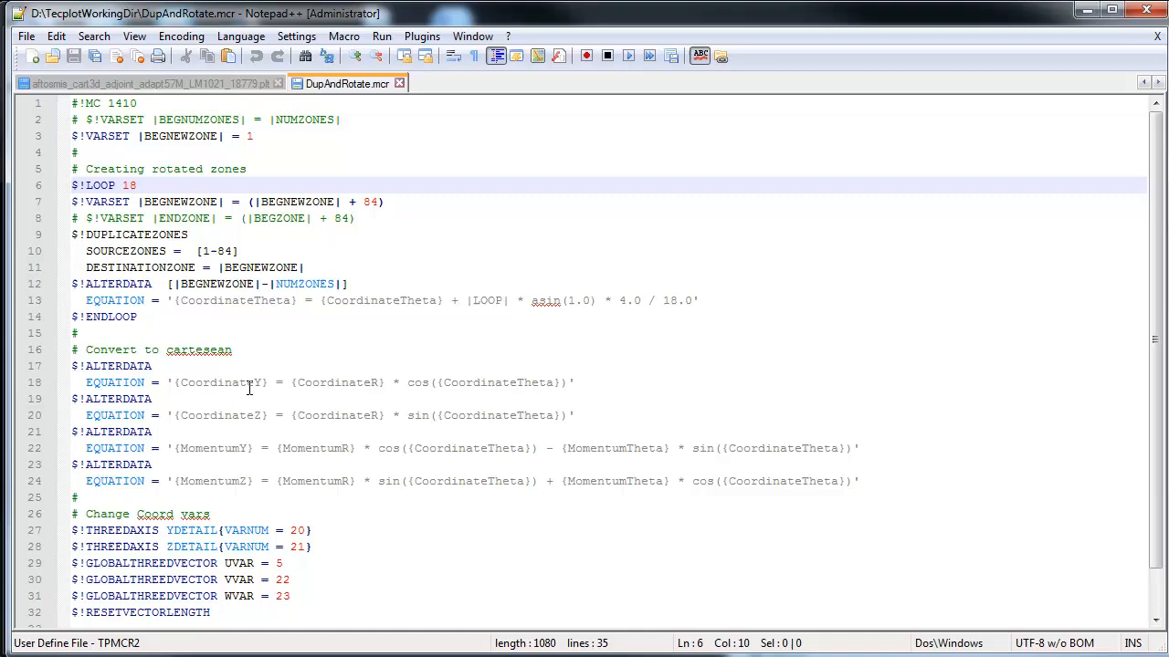
pyautogui.moveTo(248, 449)
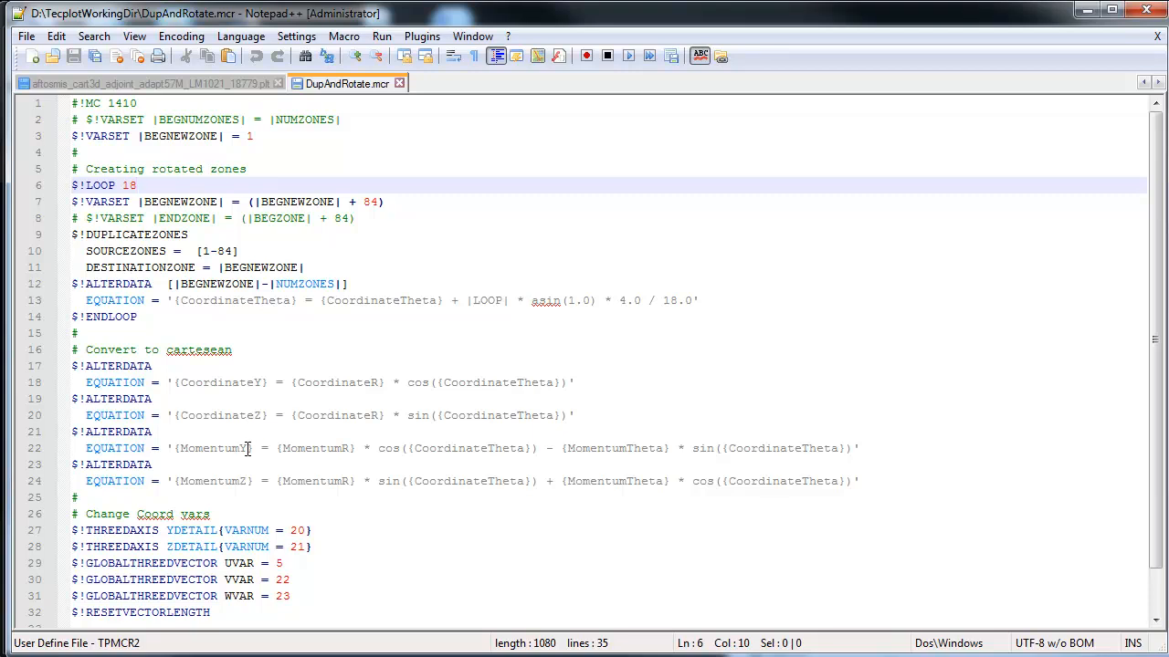
pyautogui.moveTo(247, 485)
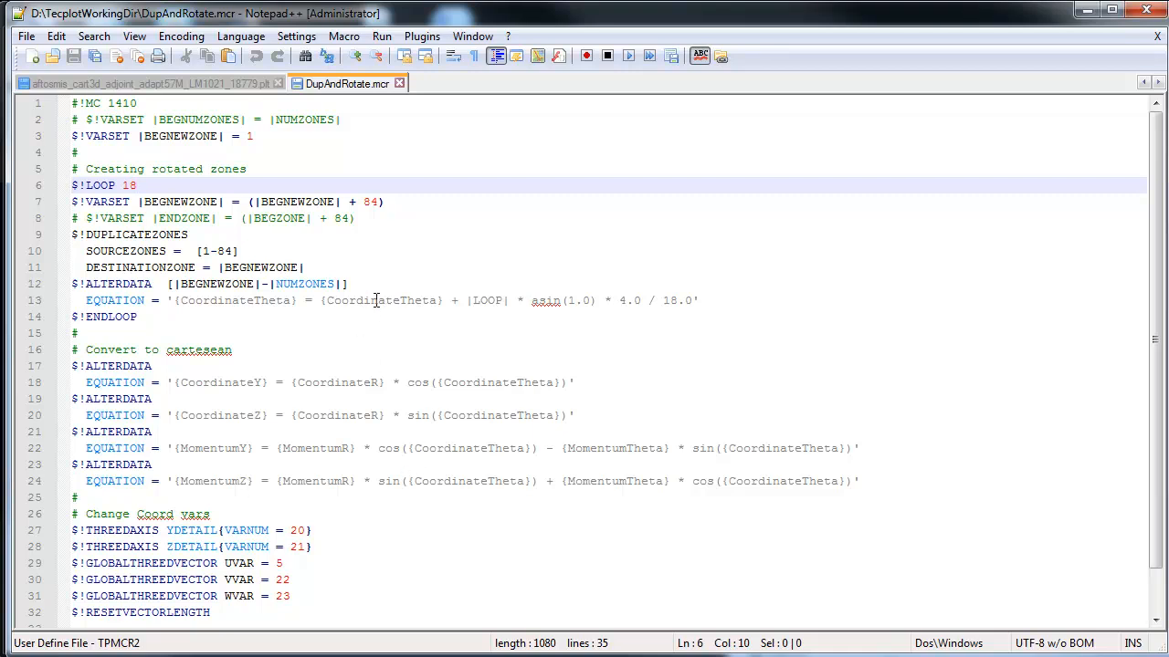
pyautogui.scroll(-3)
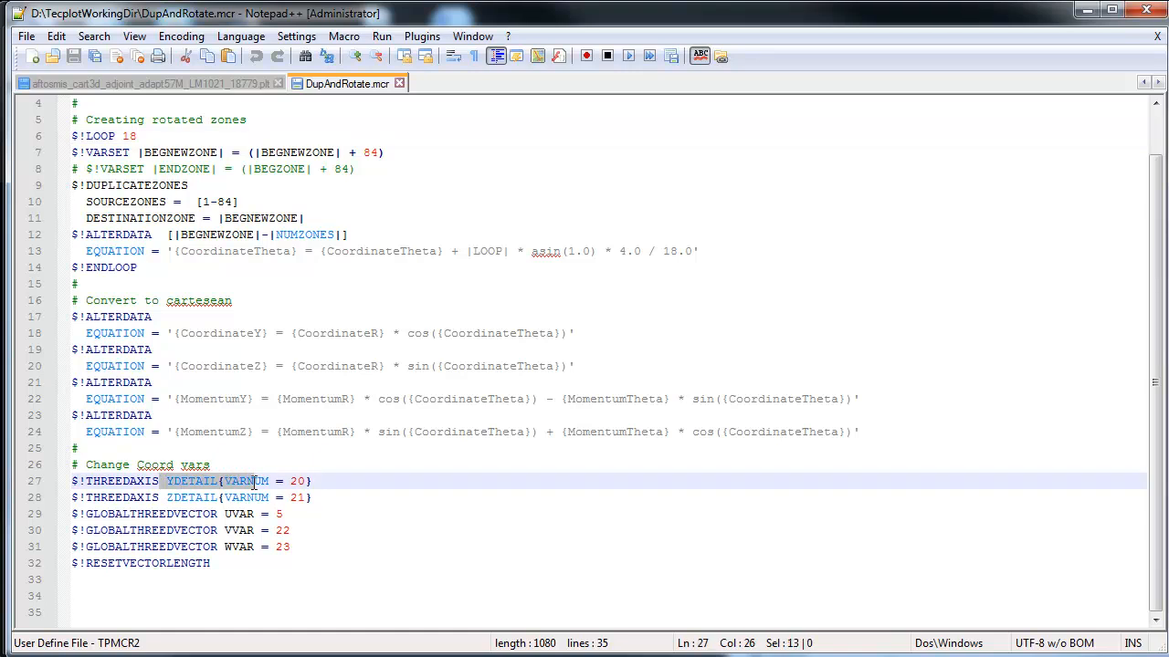
pyautogui.click(166, 496)
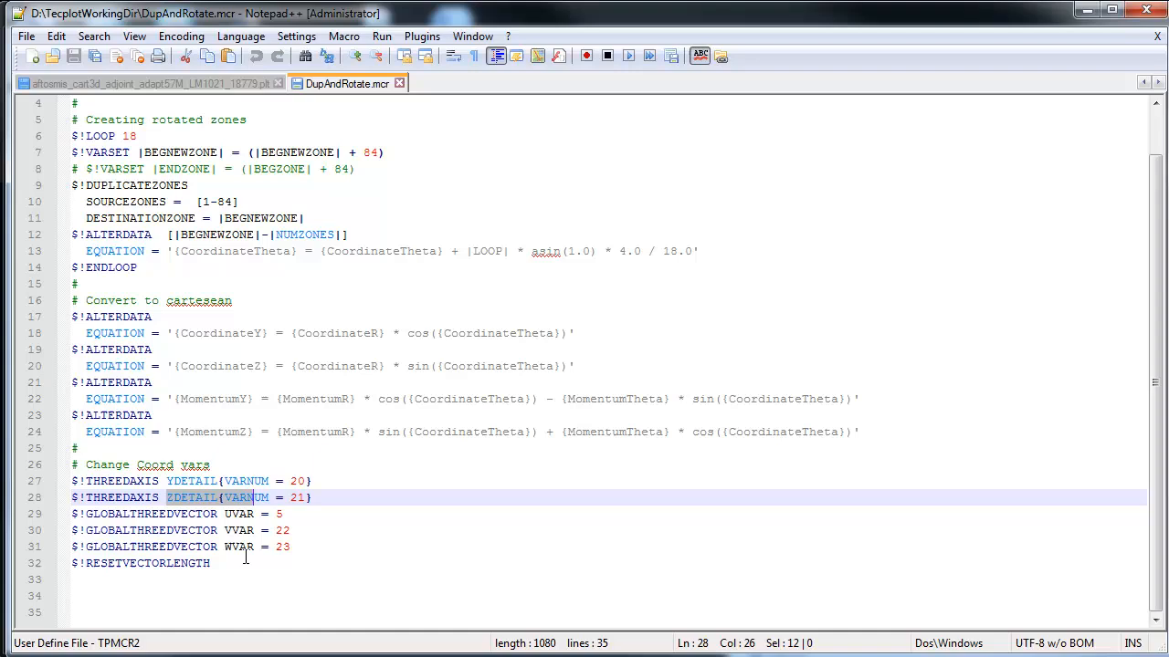
pyautogui.click(215, 562)
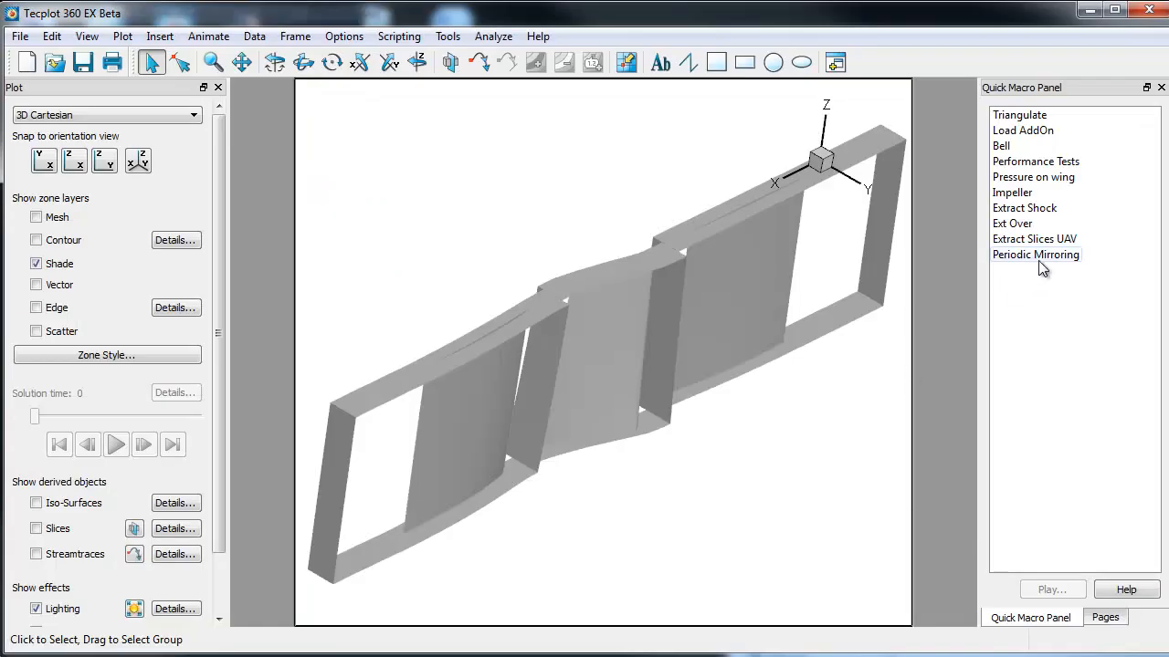
pyautogui.moveTo(1037, 256)
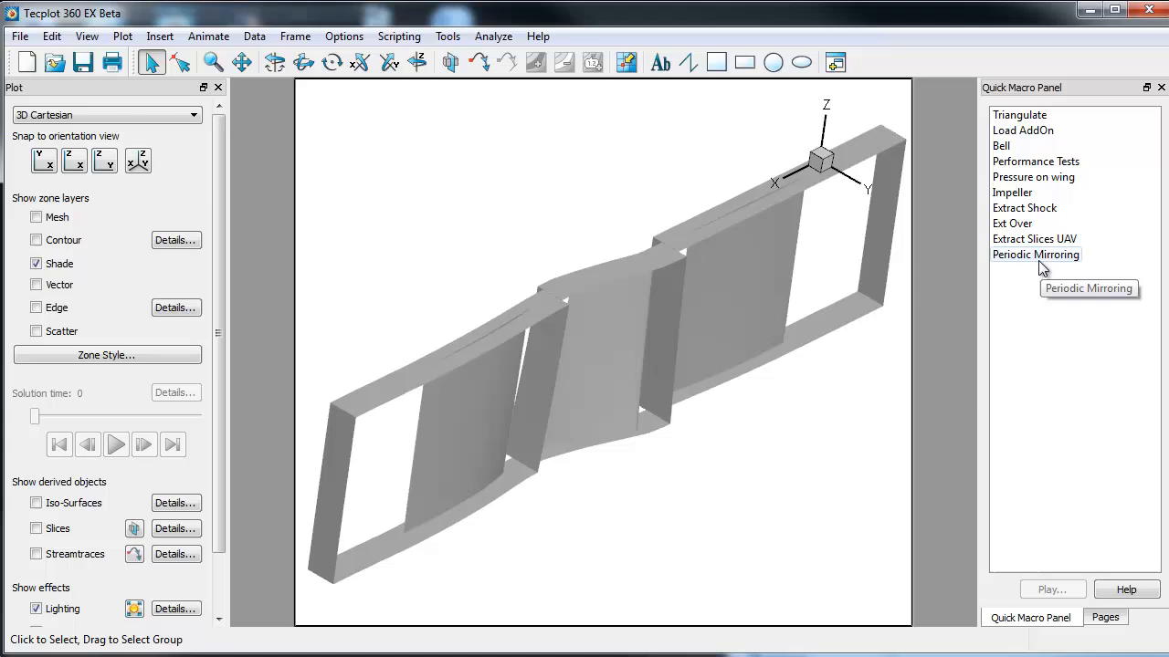
pyautogui.moveTo(1044, 317)
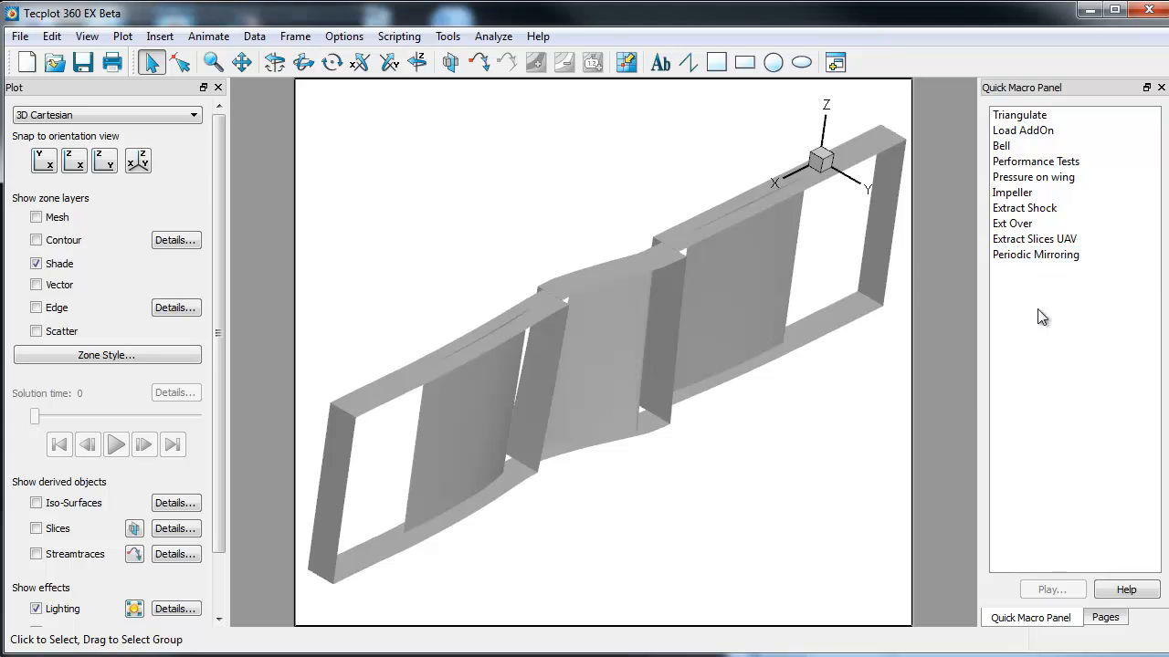
pyautogui.moveTo(1048, 298)
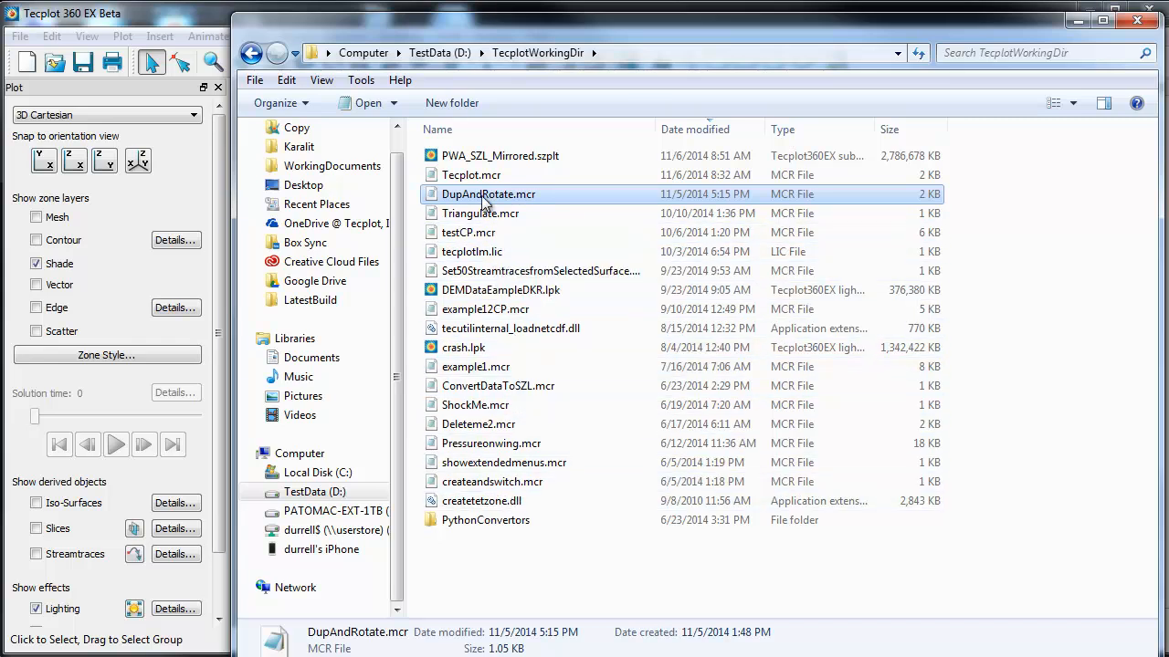
# Review tecplot.mcr's quick-macro function definitions in Notepad.
pyautogui.click(480, 212)
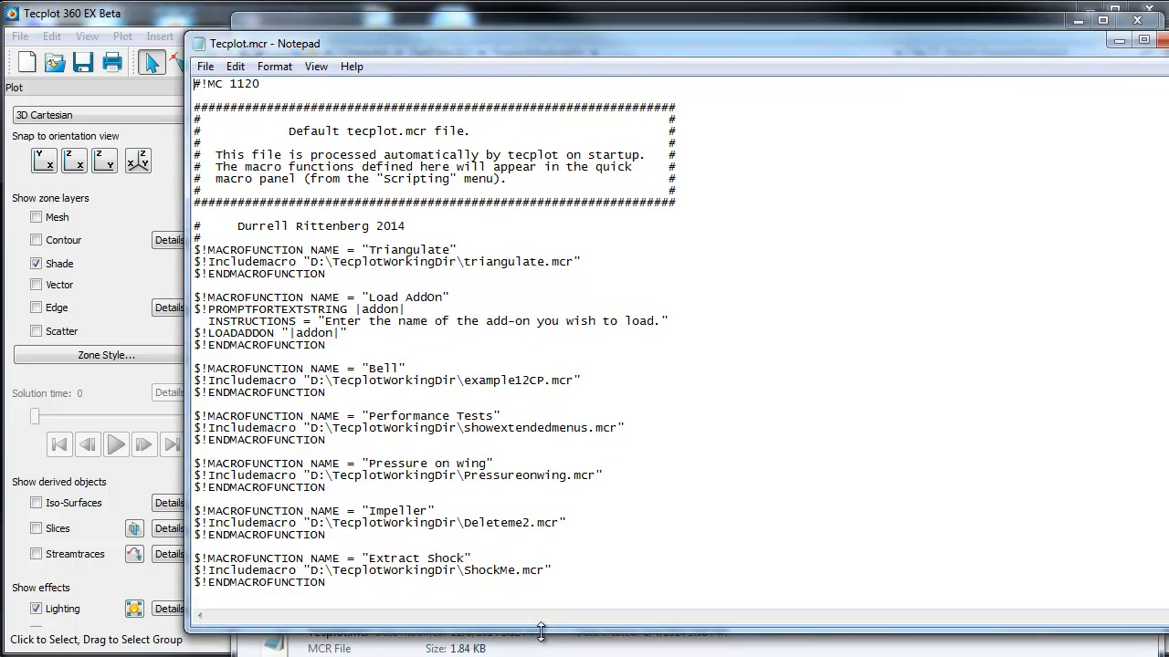
pyautogui.scroll(-3)
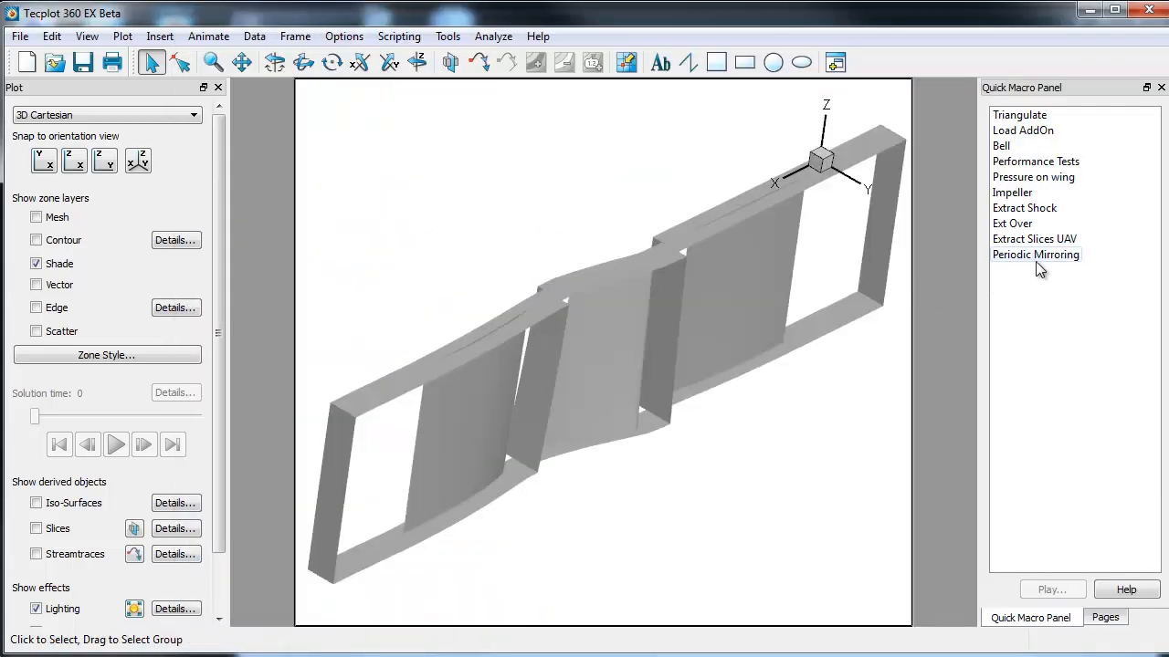
# Run the Periodic Mirroring macro and reposition the light source around the full engine casing.
pyautogui.click(1036, 254)
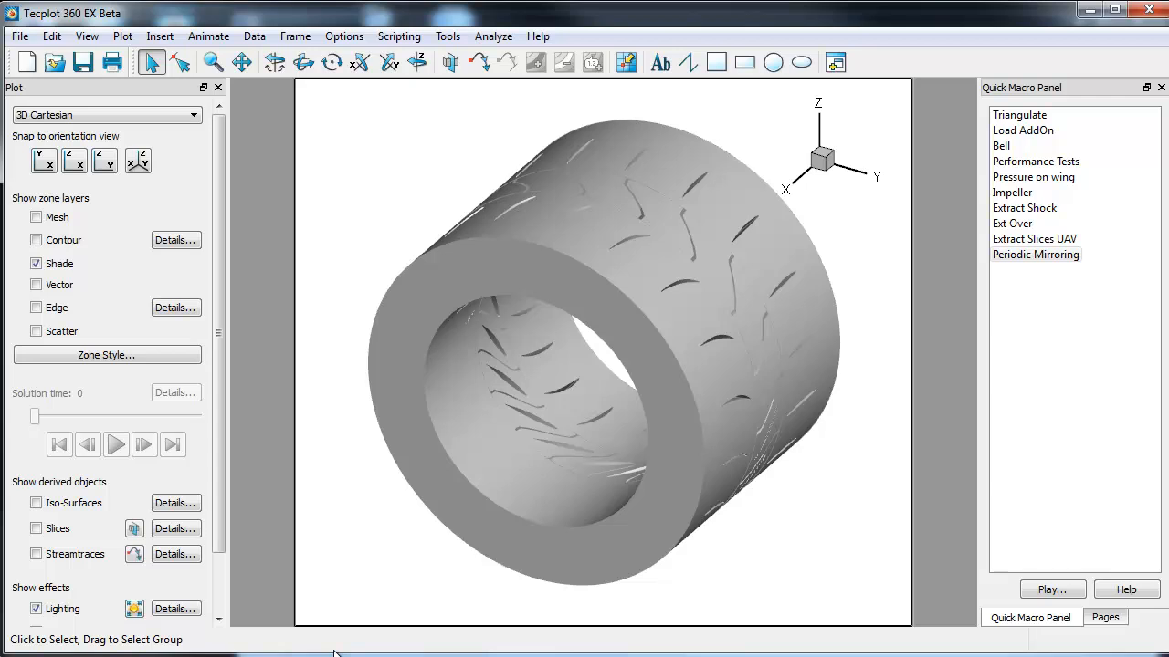
pyautogui.moveTo(603, 356); pyautogui.dragTo(687, 361)
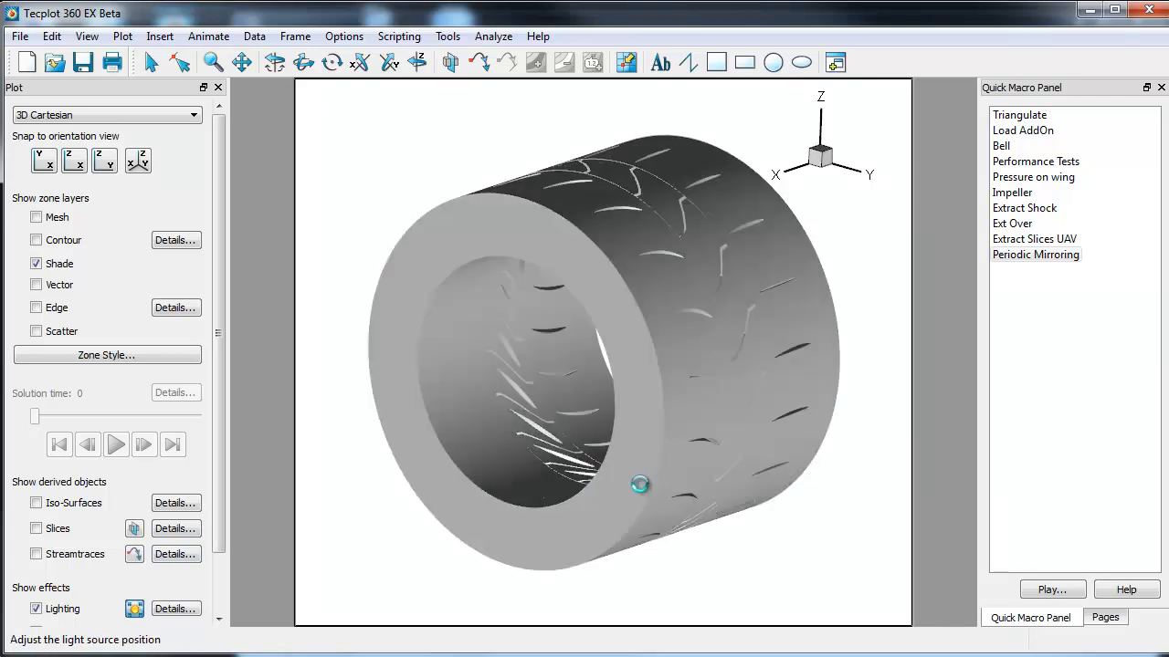
pyautogui.moveTo(639, 483); pyautogui.dragTo(842, 404)
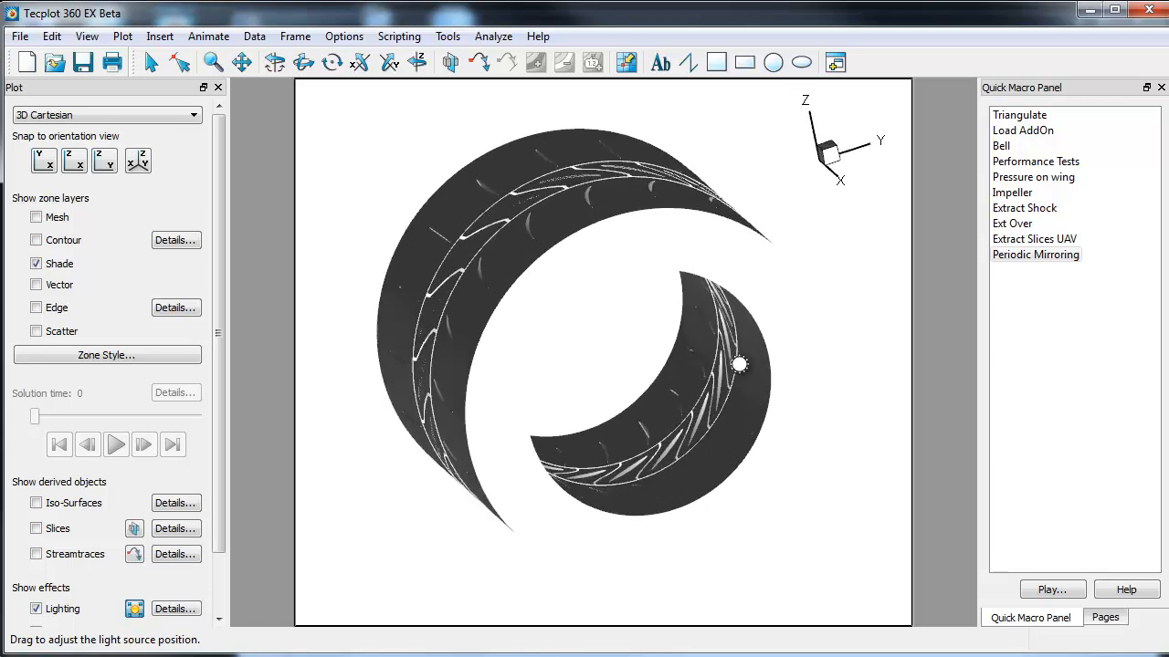
pyautogui.moveTo(740, 363); pyautogui.dragTo(358, 345)
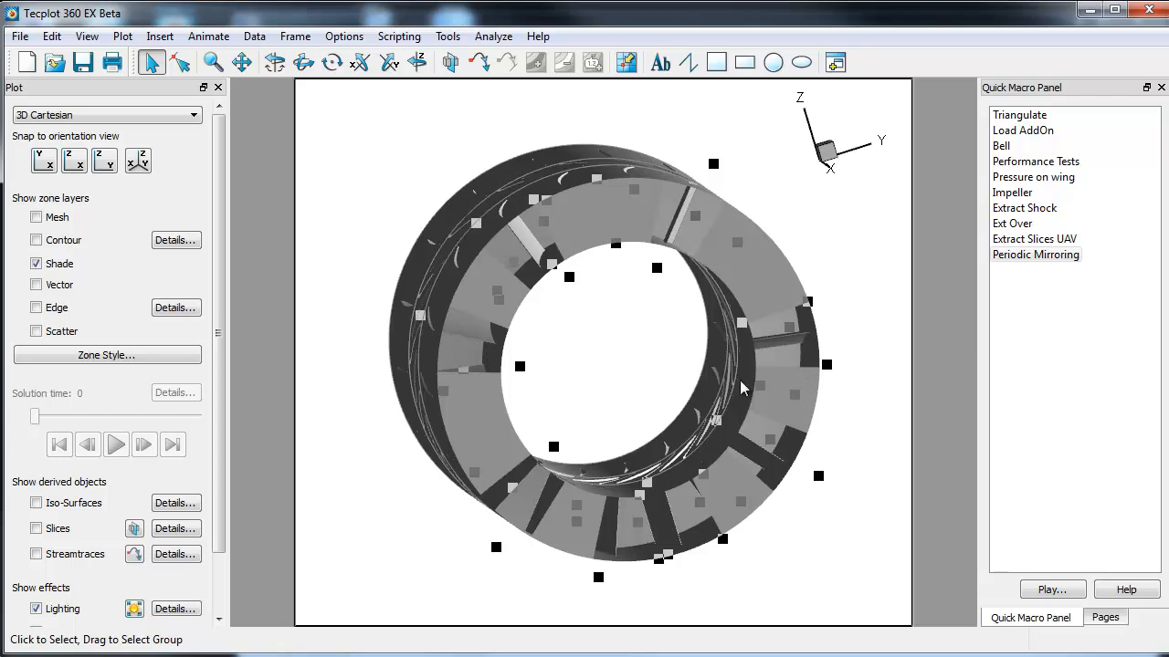
pyautogui.moveTo(637, 362)
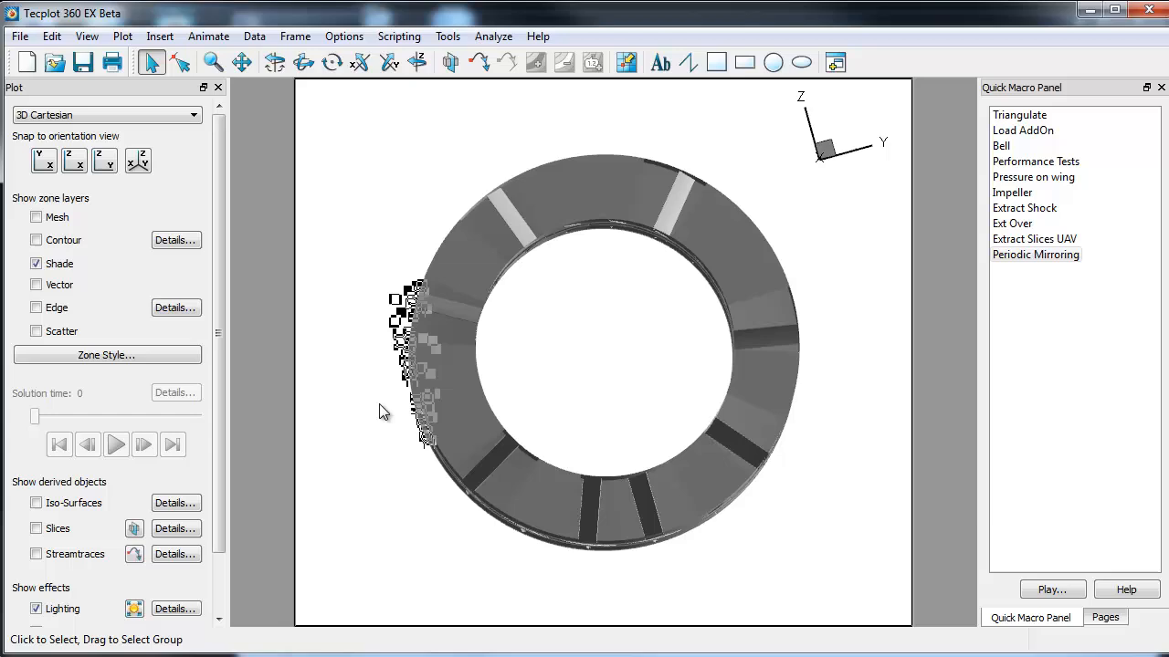
# Rotate the full rotor ring to look inside the exposed blade rows.
pyautogui.moveTo(383, 411); pyautogui.dragTo(602, 336)
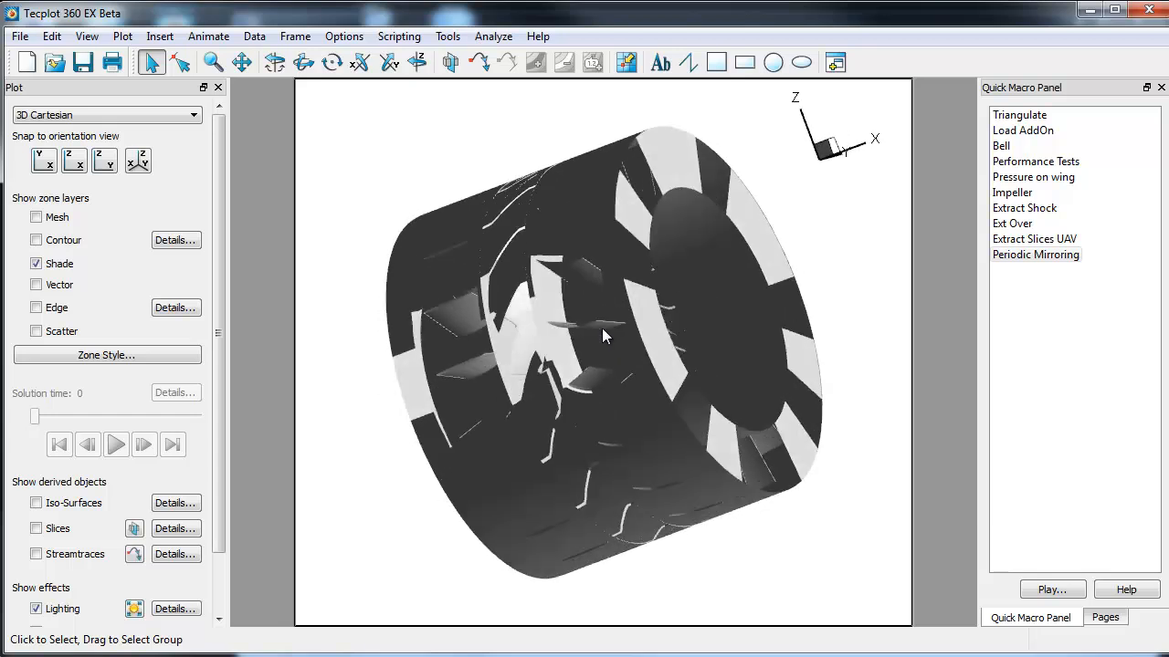
pyautogui.moveTo(602, 336); pyautogui.dragTo(588, 448)
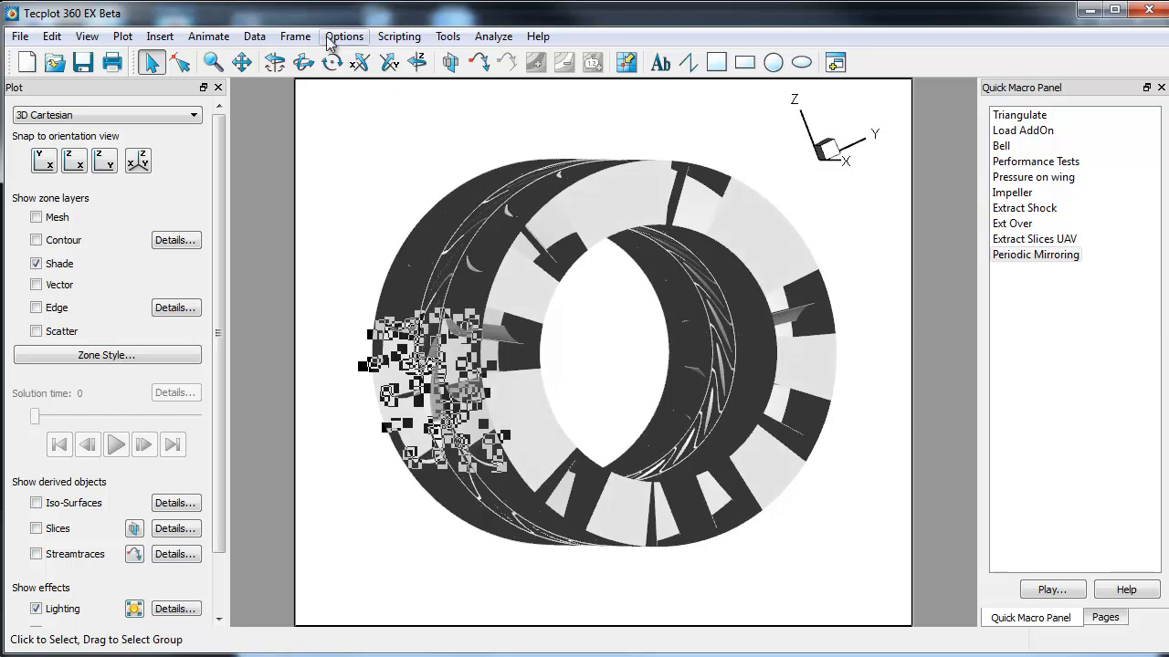
# Load FullEngineStyleMirrored.sty from D:\Customer Data\PWA_UTCFD_CGNS, sorted by date.
pyautogui.click(295, 36)
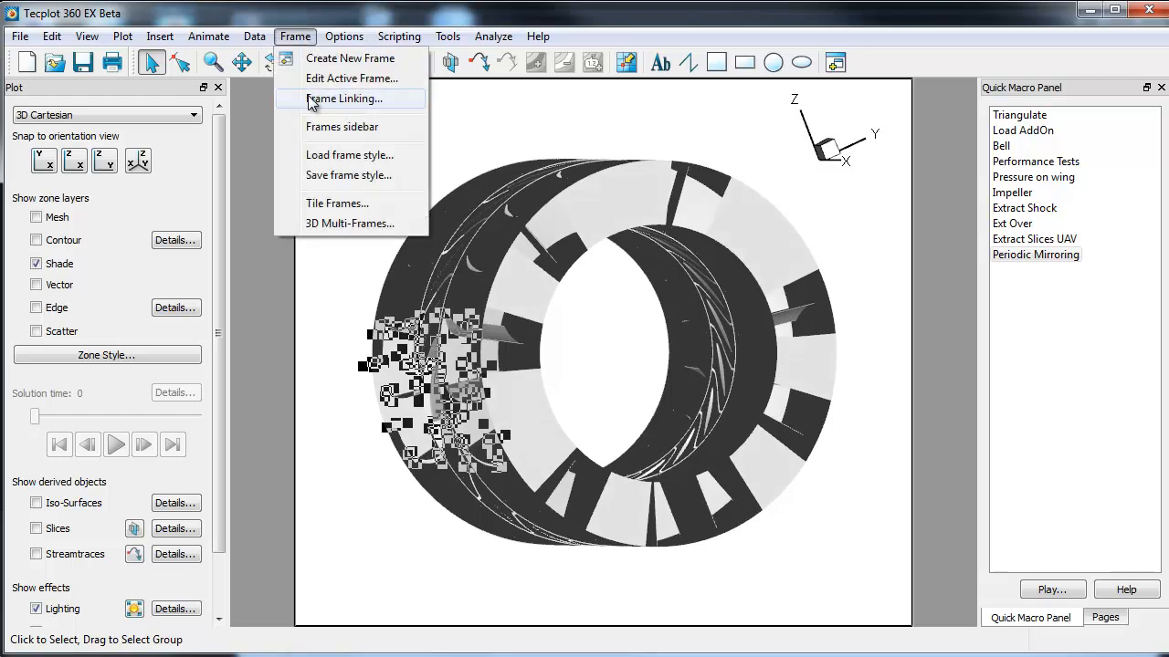
pyautogui.moveTo(363, 168)
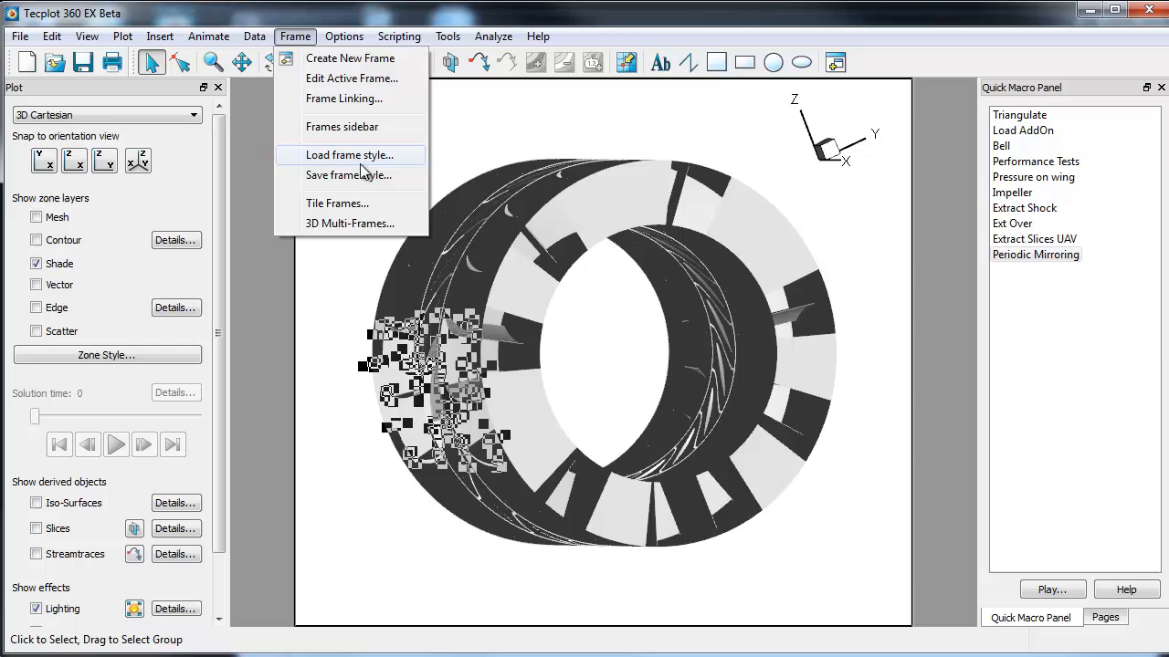
pyautogui.click(350, 153)
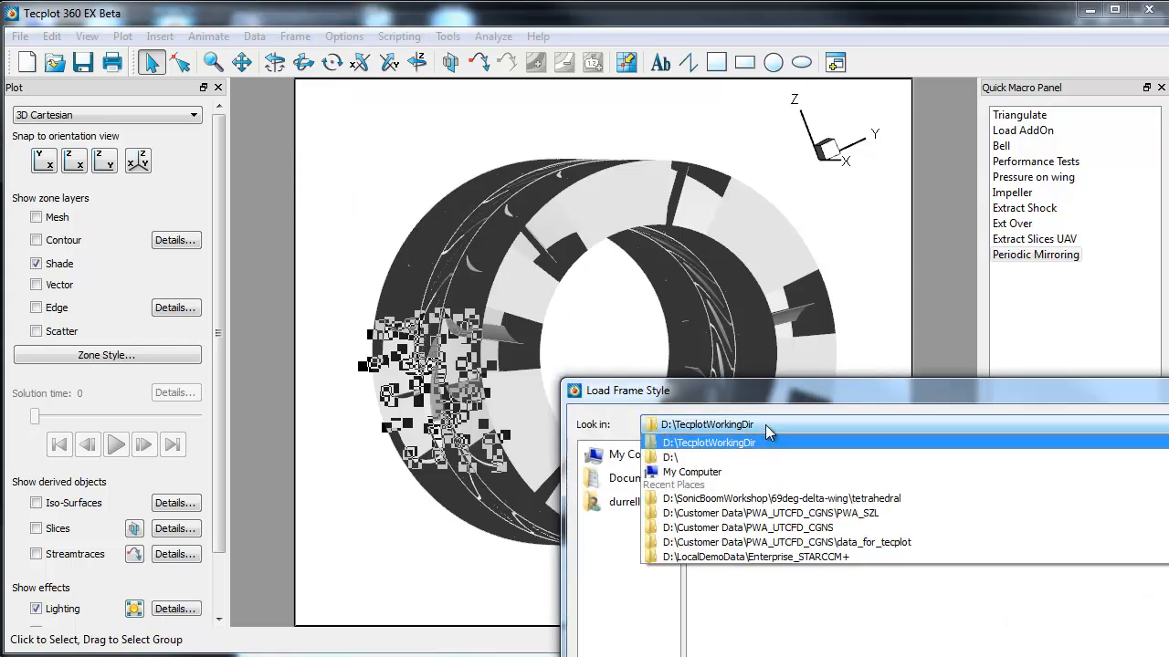
pyautogui.click(787, 542)
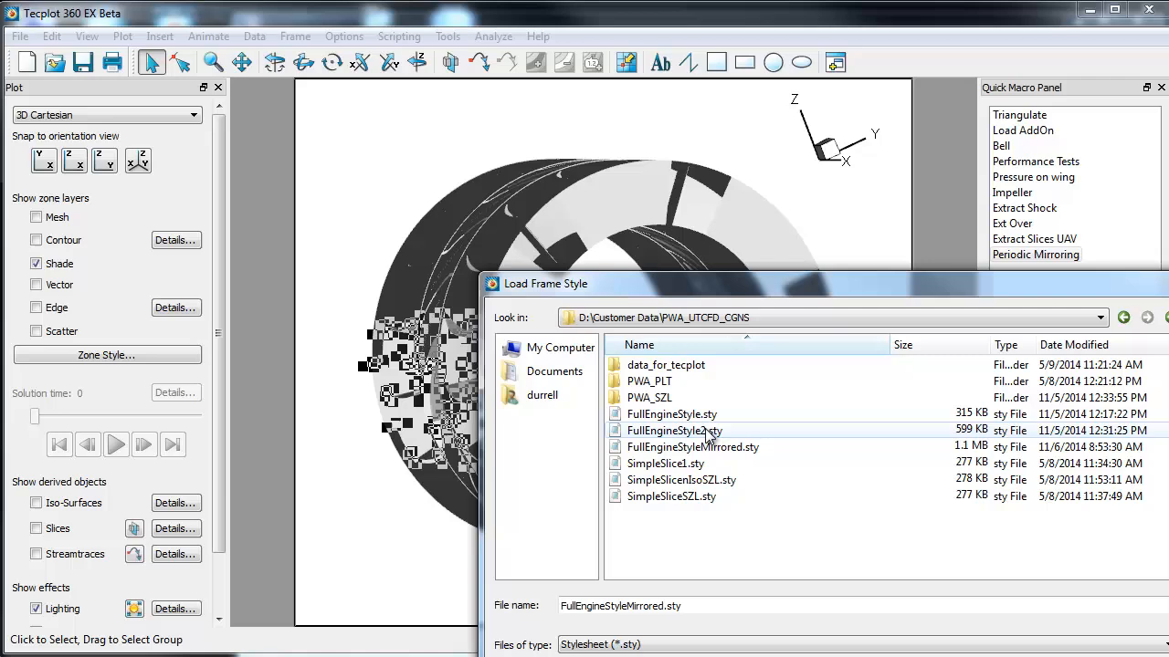
pyautogui.click(1074, 345)
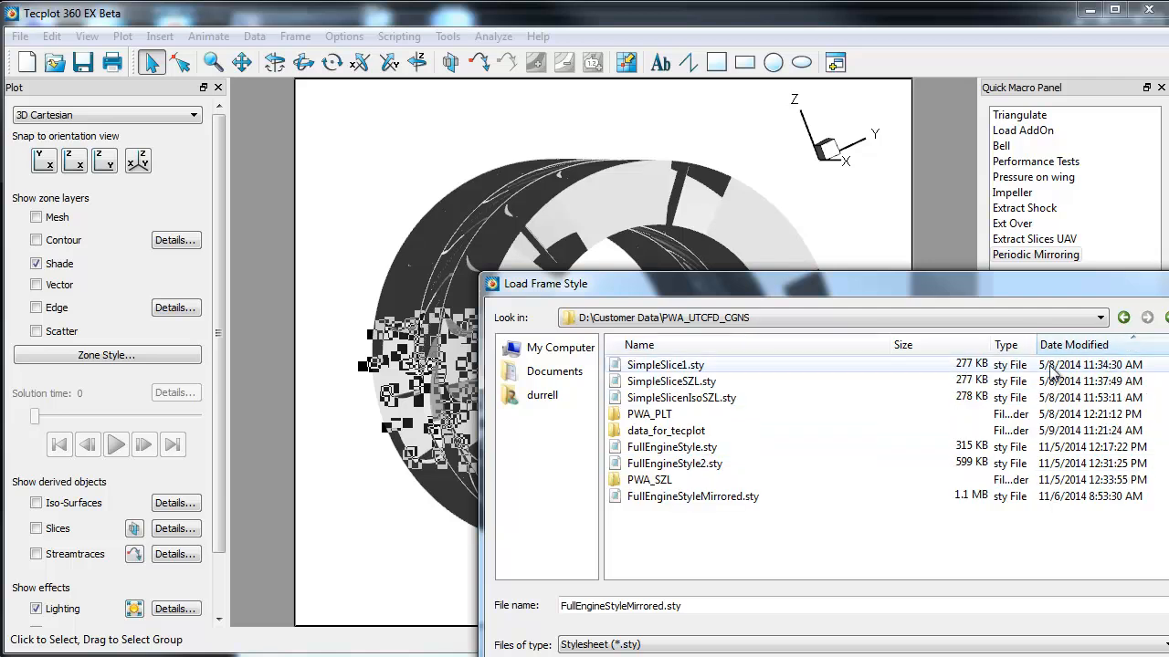
pyautogui.click(692, 496)
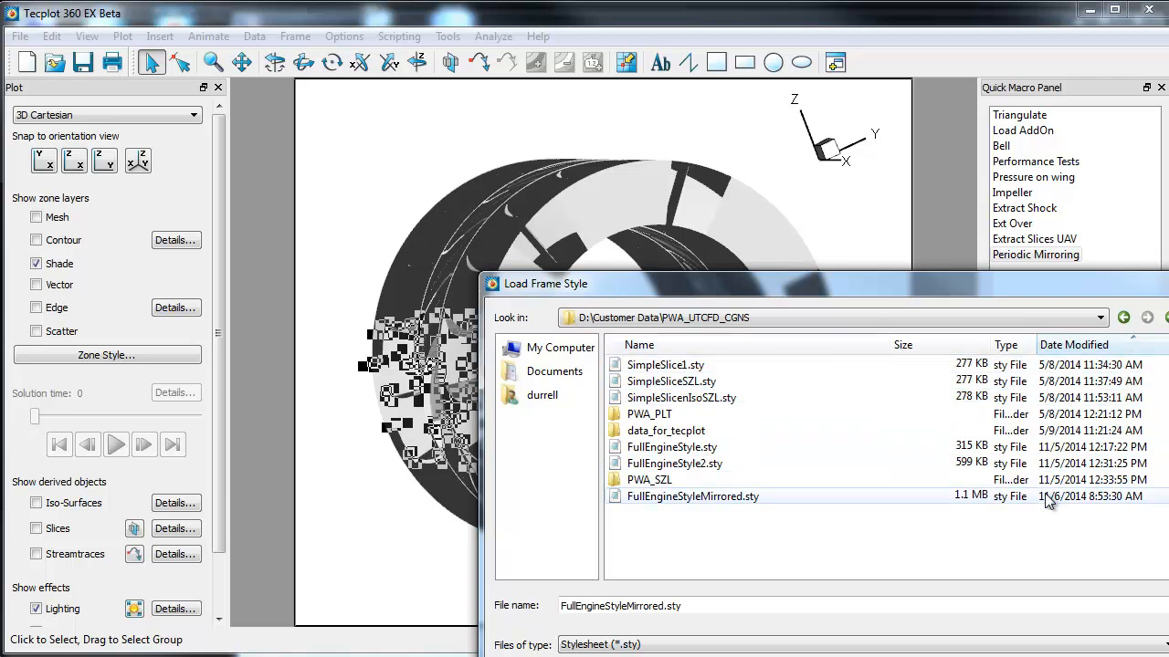
pyautogui.click(692, 497)
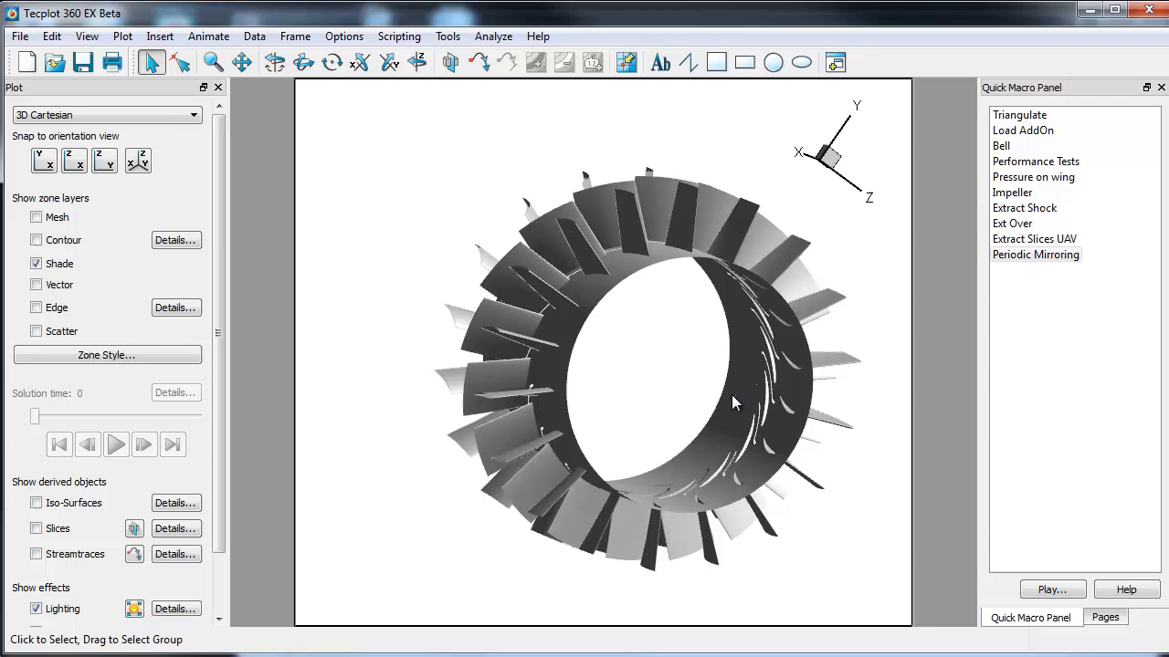
# Orbit the engine to look into the hub and blade ring before slicing.
pyautogui.moveTo(730, 402); pyautogui.dragTo(737, 354)
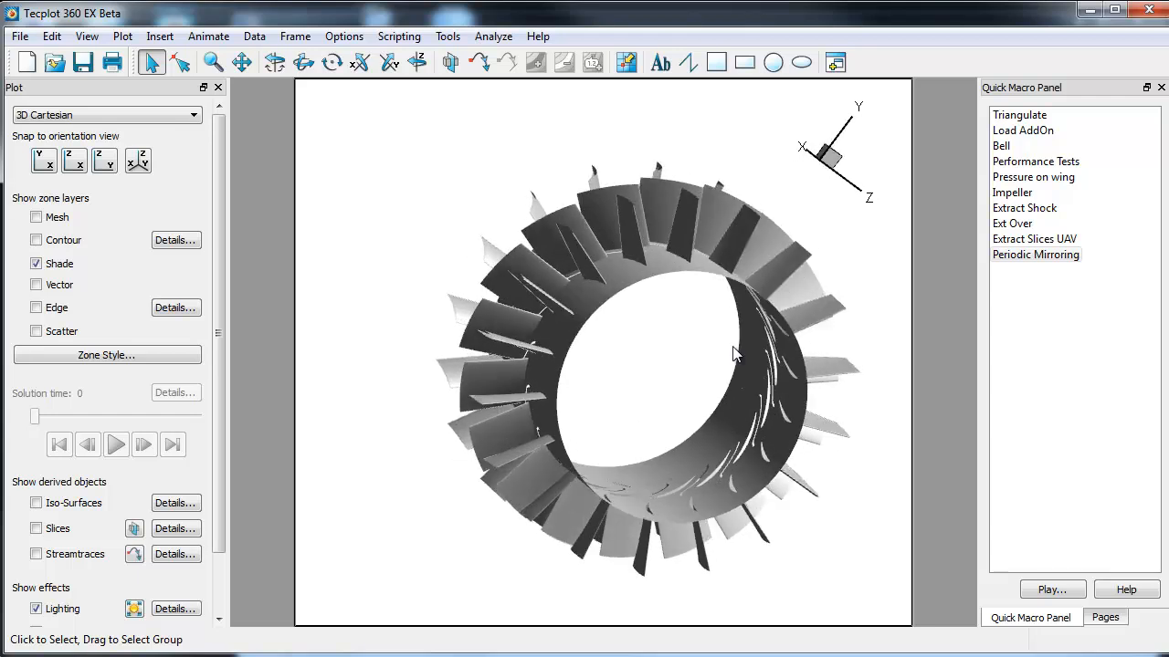
pyautogui.moveTo(738, 354); pyautogui.dragTo(612, 391)
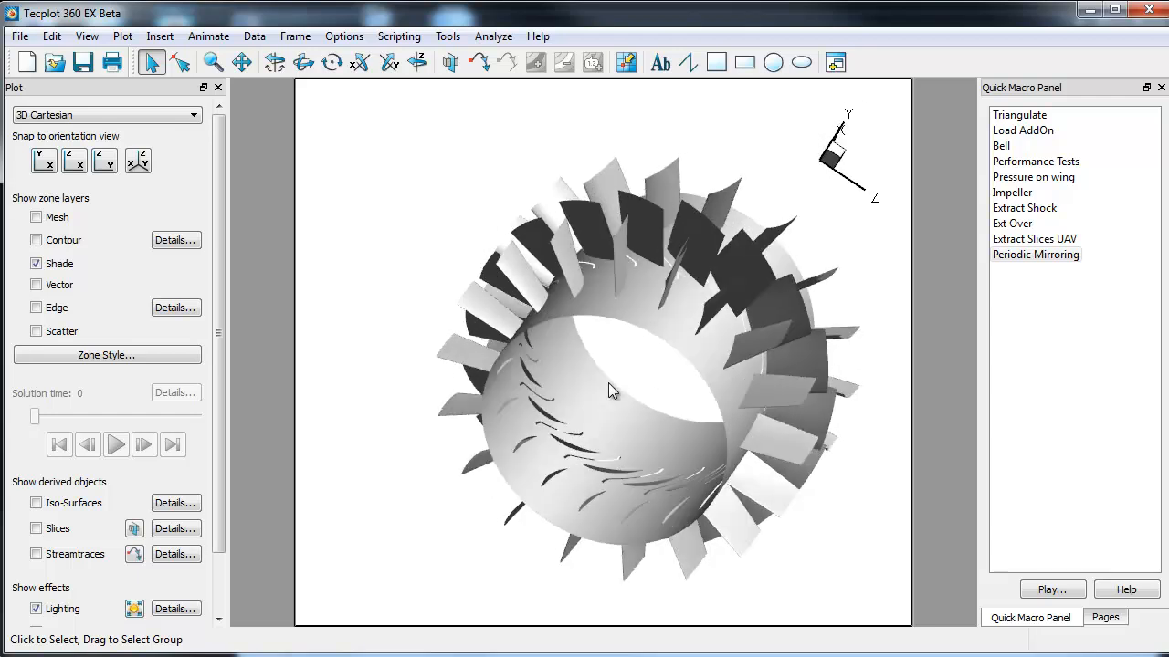
pyautogui.moveTo(612, 391); pyautogui.dragTo(581, 434)
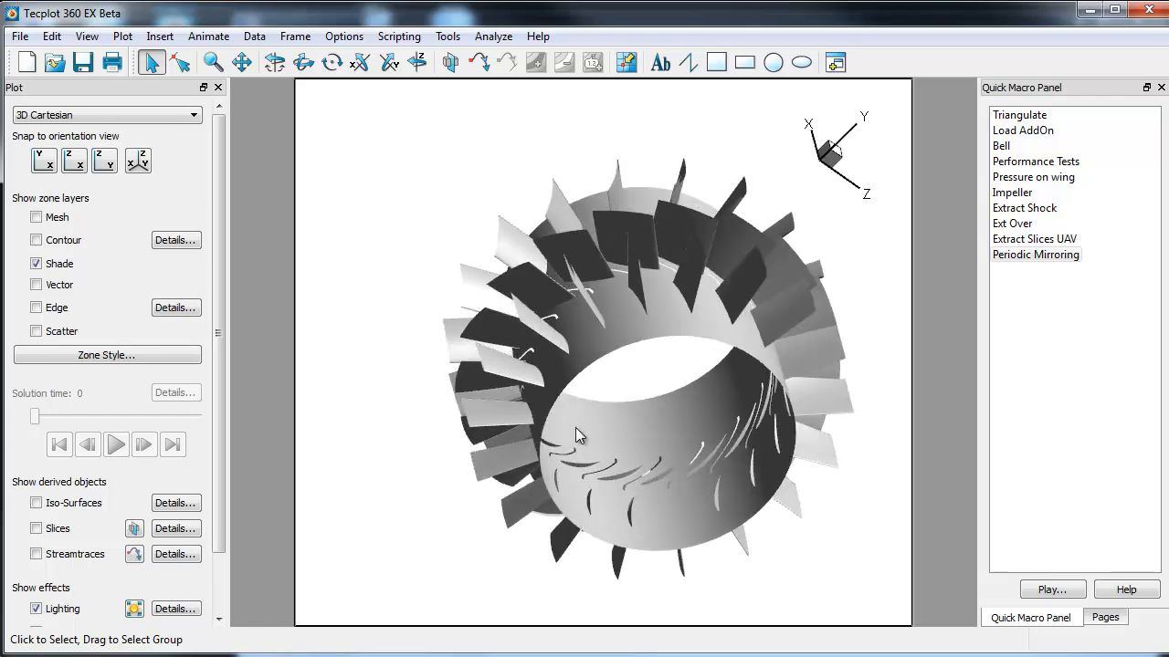
pyautogui.moveTo(581, 434); pyautogui.dragTo(675, 430)
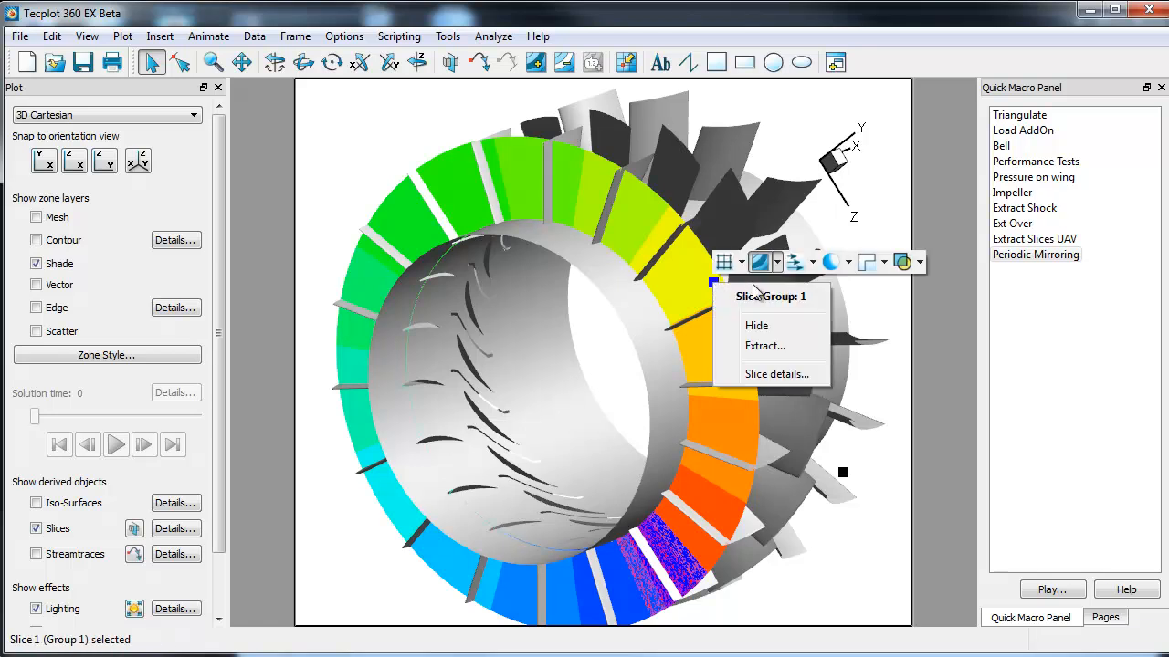
# Contour the slice by C4: MomentumX and view it from the side.
pyautogui.click(830, 263)
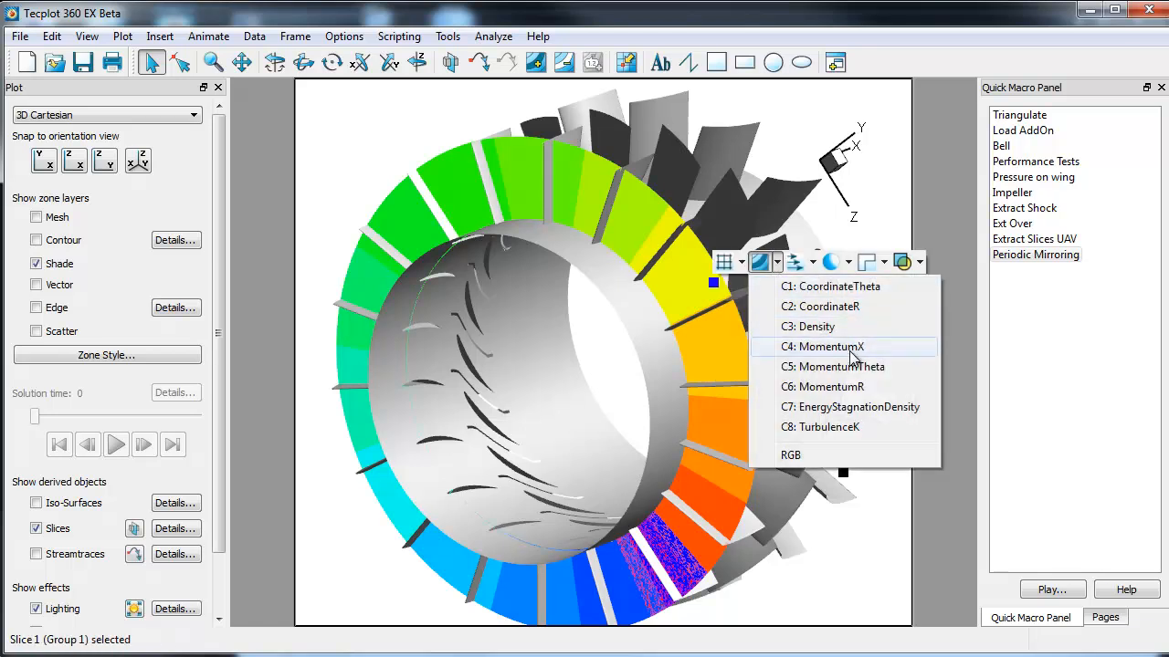
pyautogui.click(822, 347)
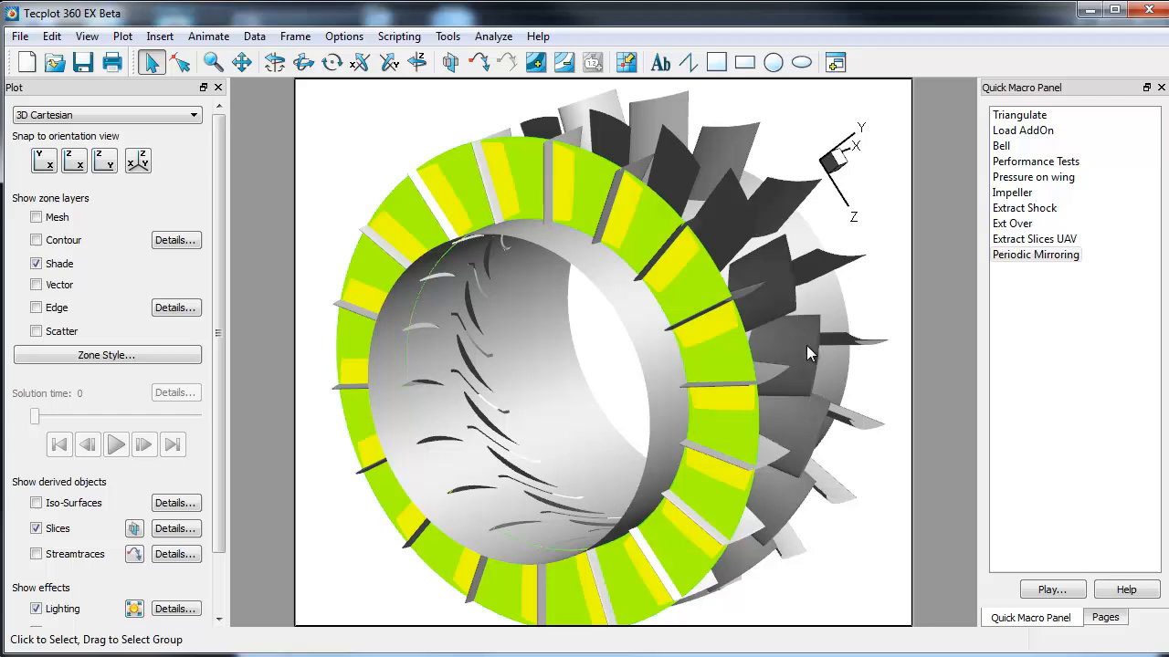
pyautogui.moveTo(807, 354); pyautogui.dragTo(611, 347)
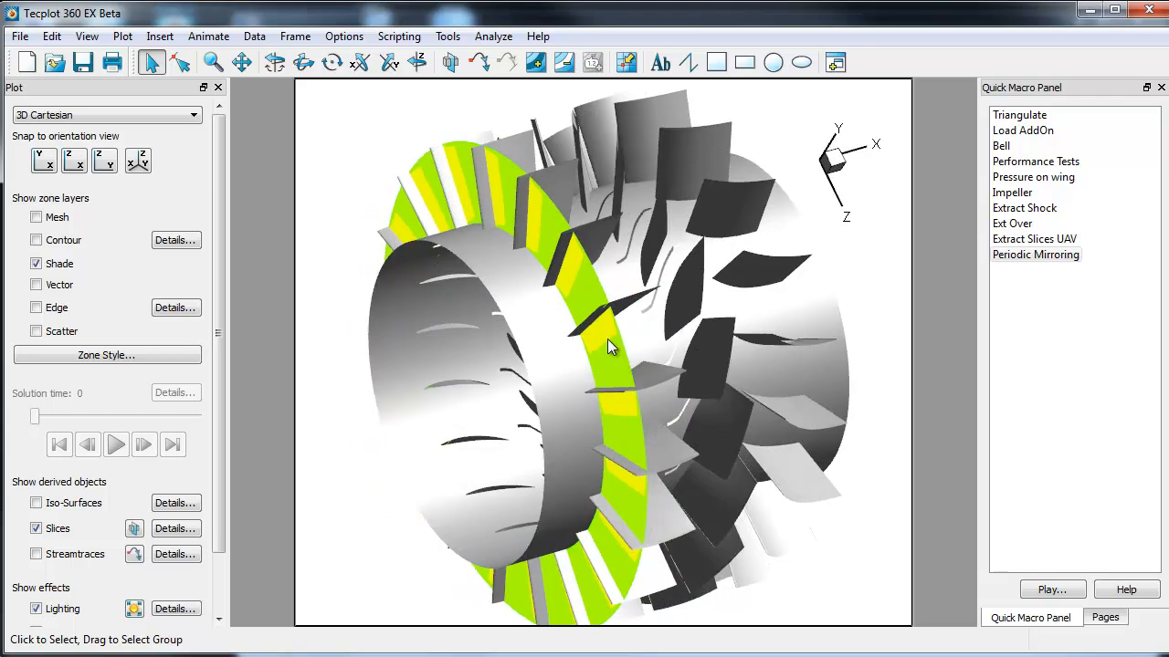
pyautogui.moveTo(595, 354)
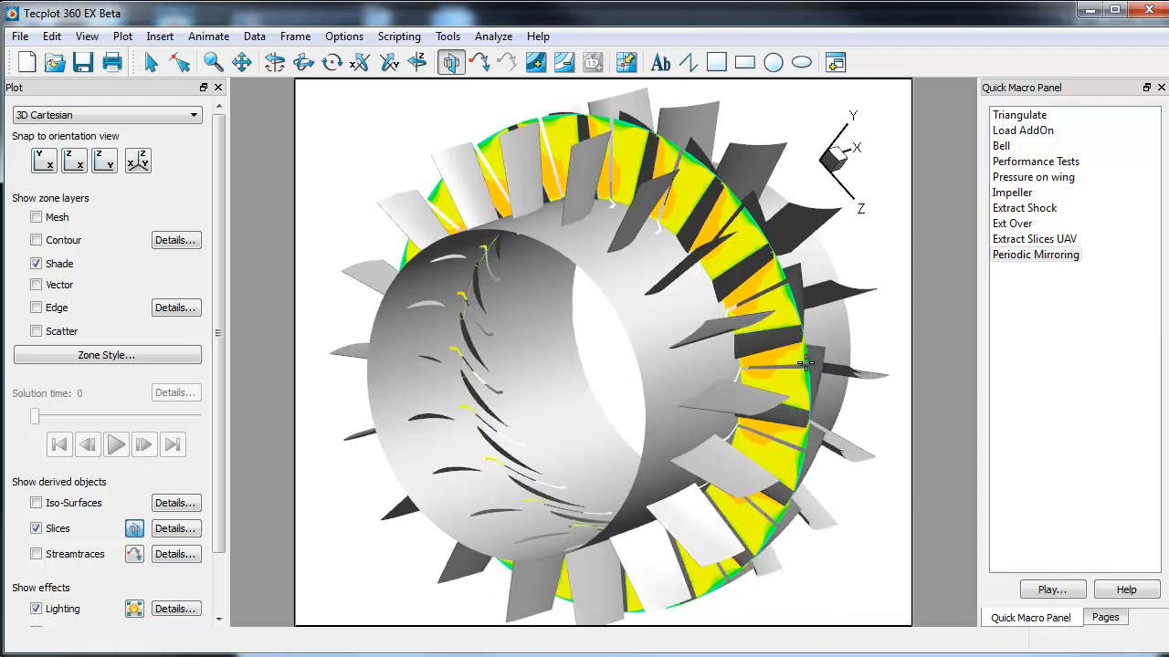
# Drag the MomentumX slice so it cuts through the rotor blade row.
pyautogui.moveTo(803, 361); pyautogui.dragTo(484, 246)
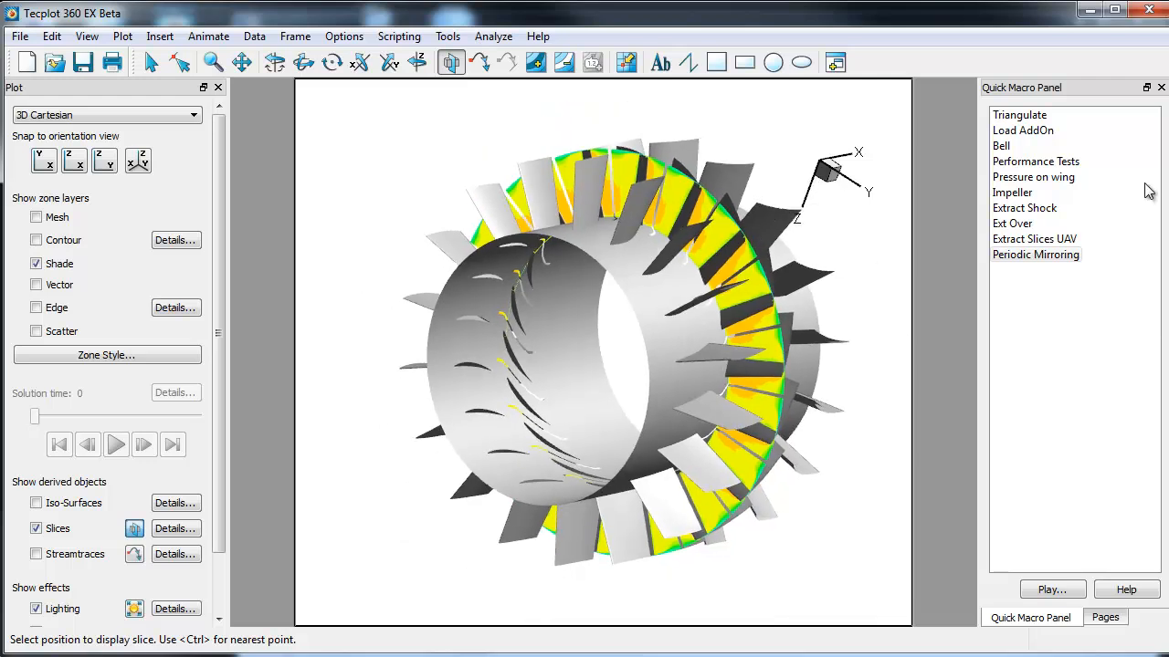
pyautogui.moveTo(1036, 253)
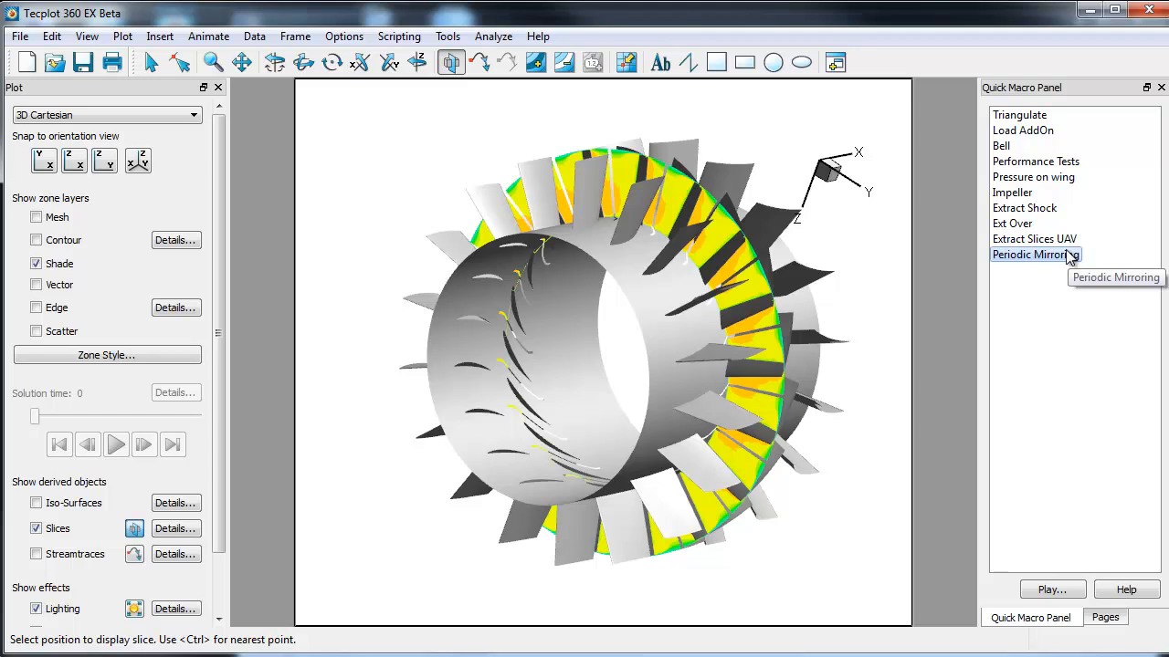
pyautogui.moveTo(971, 376)
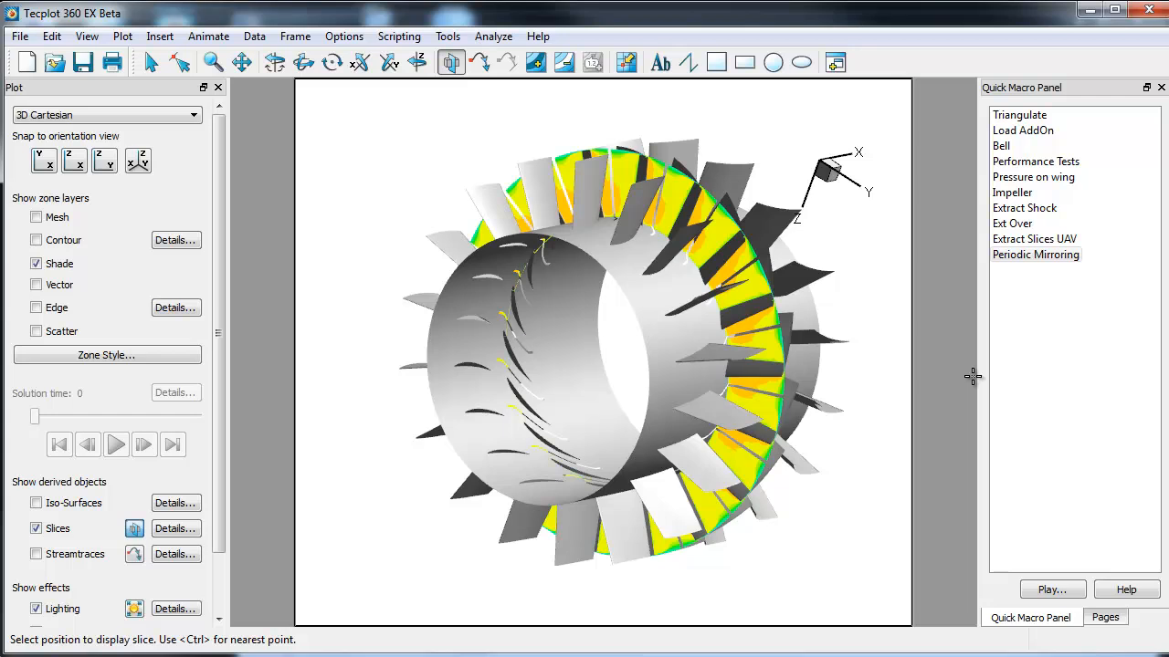
pyautogui.moveTo(727, 219)
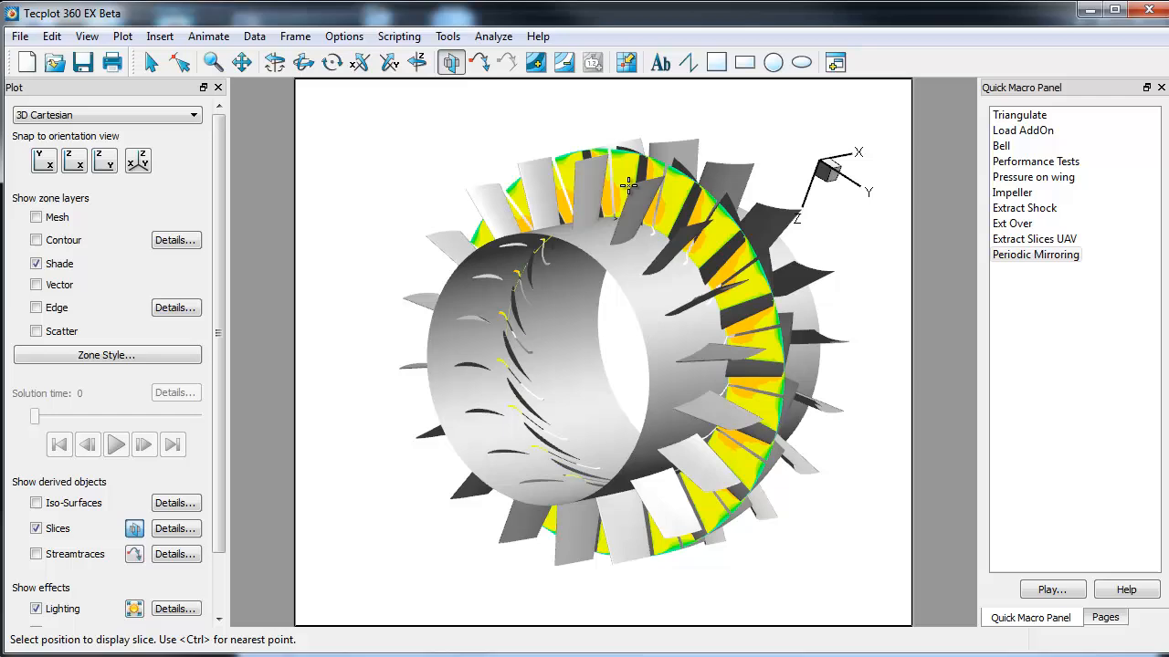
pyautogui.moveTo(794, 338)
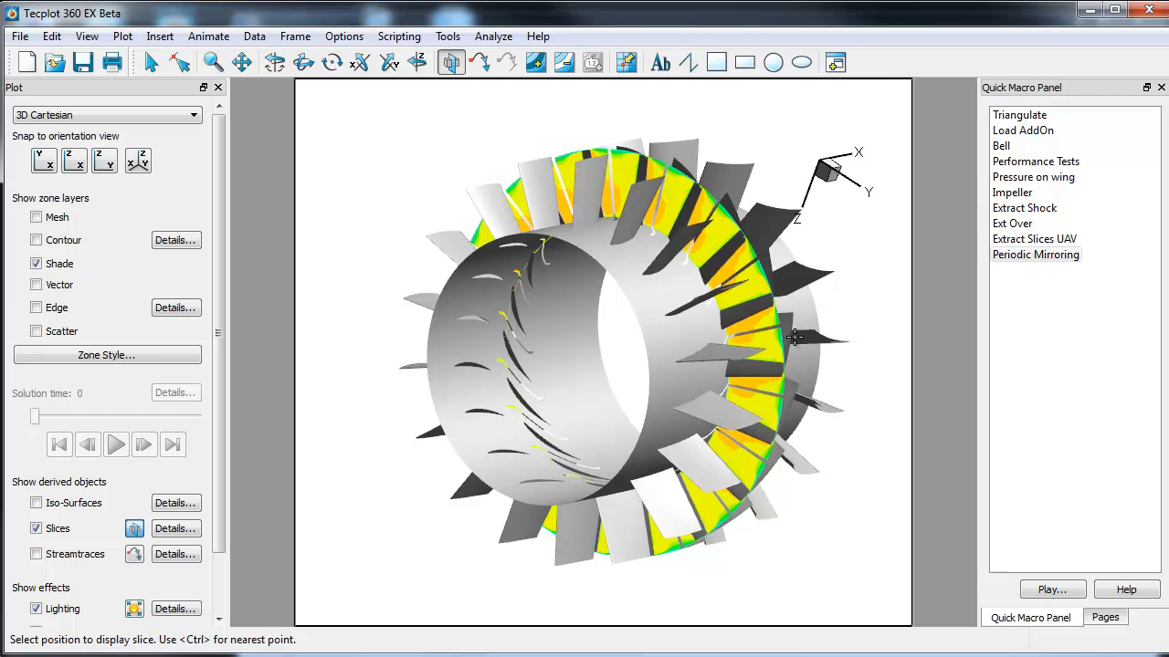
pyautogui.moveTo(820, 372)
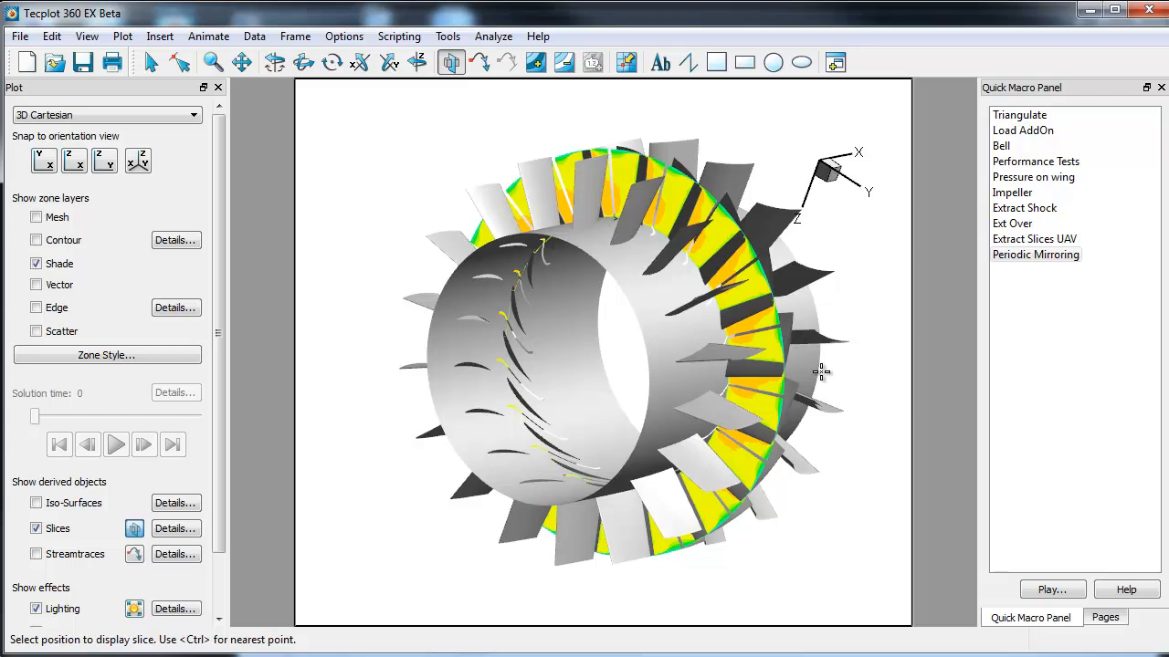
pyautogui.moveTo(891, 460)
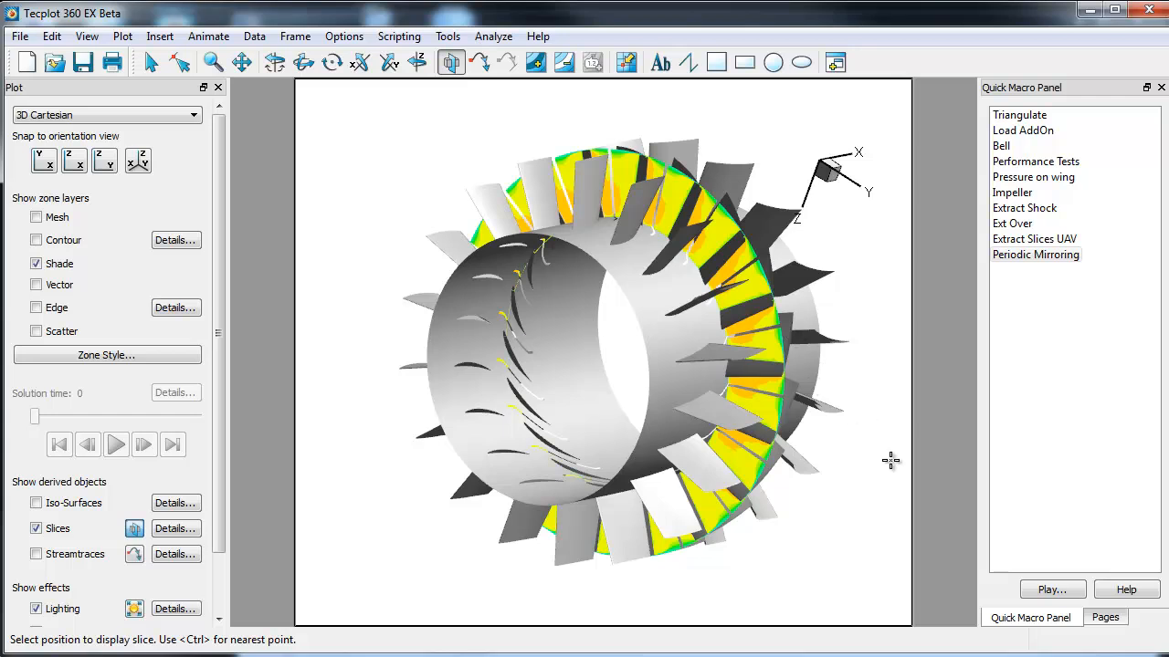
pyautogui.moveTo(836, 389)
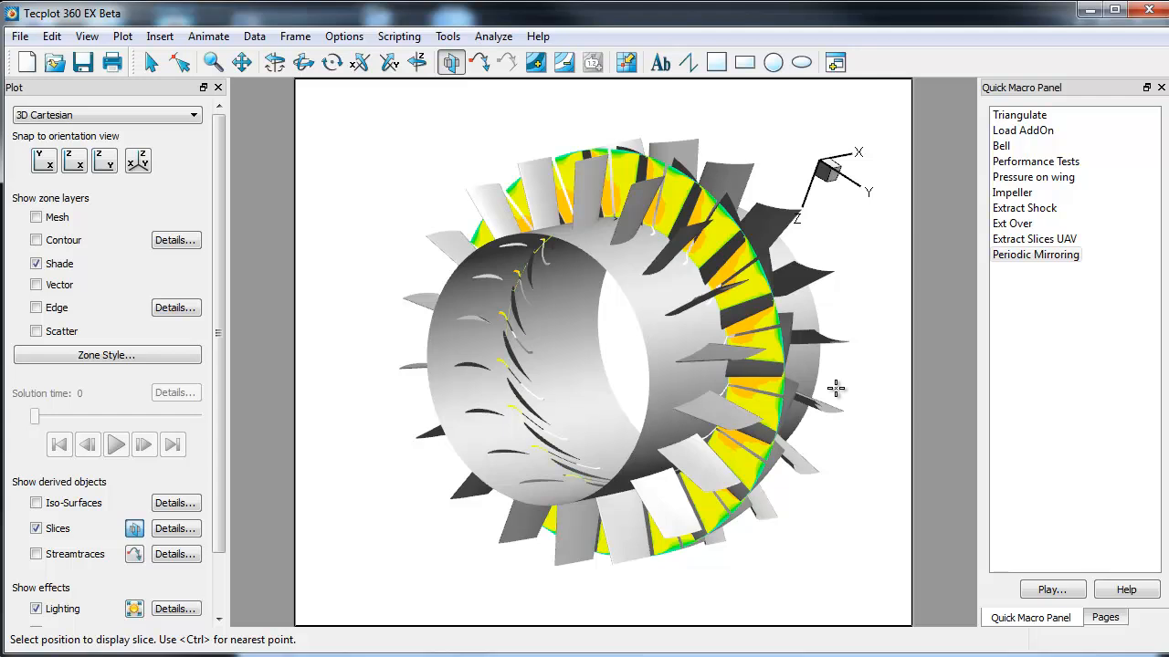
pyautogui.moveTo(955, 424)
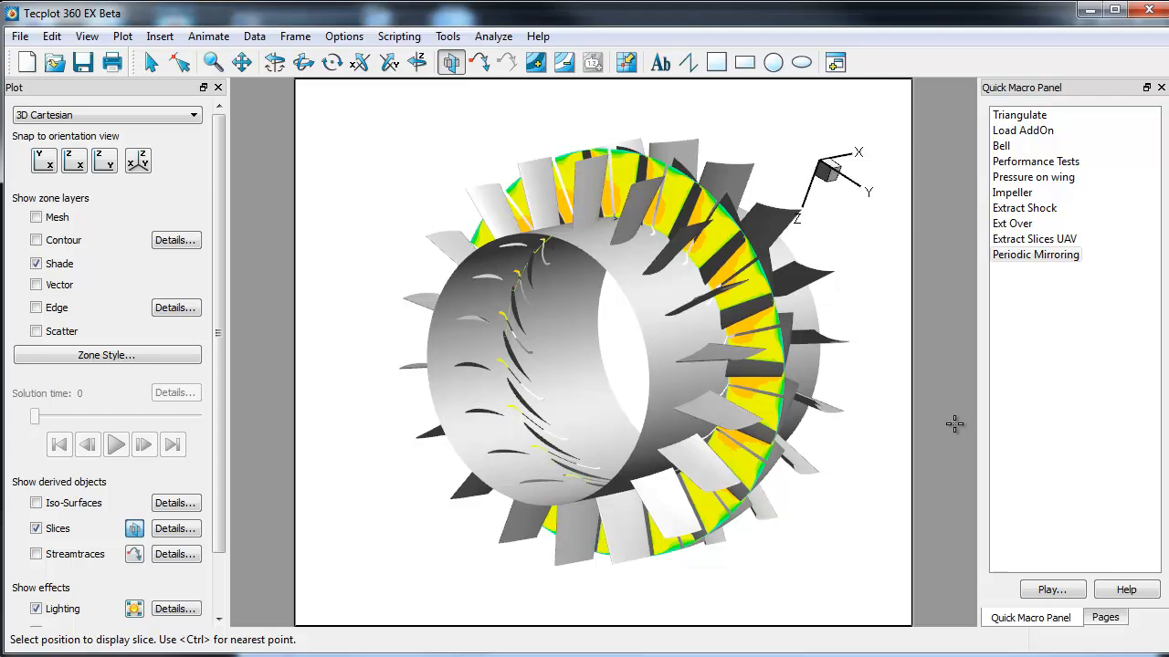